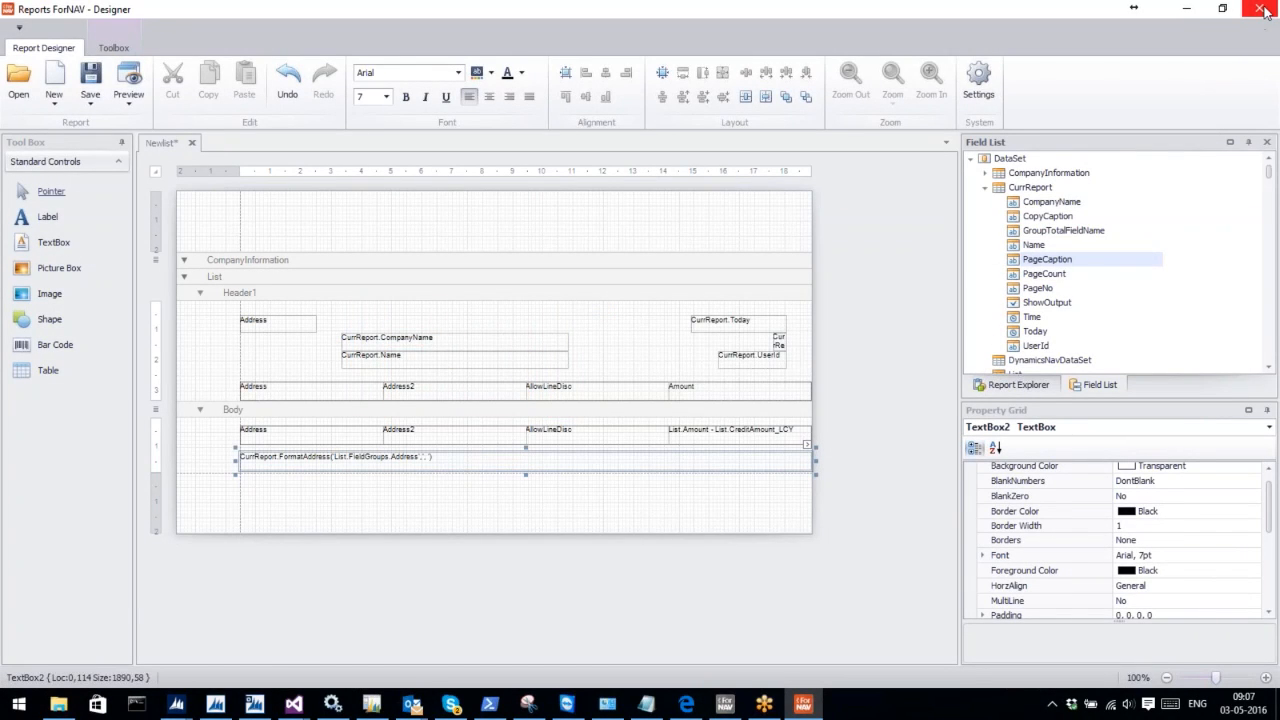
mouse_move(1266, 10)
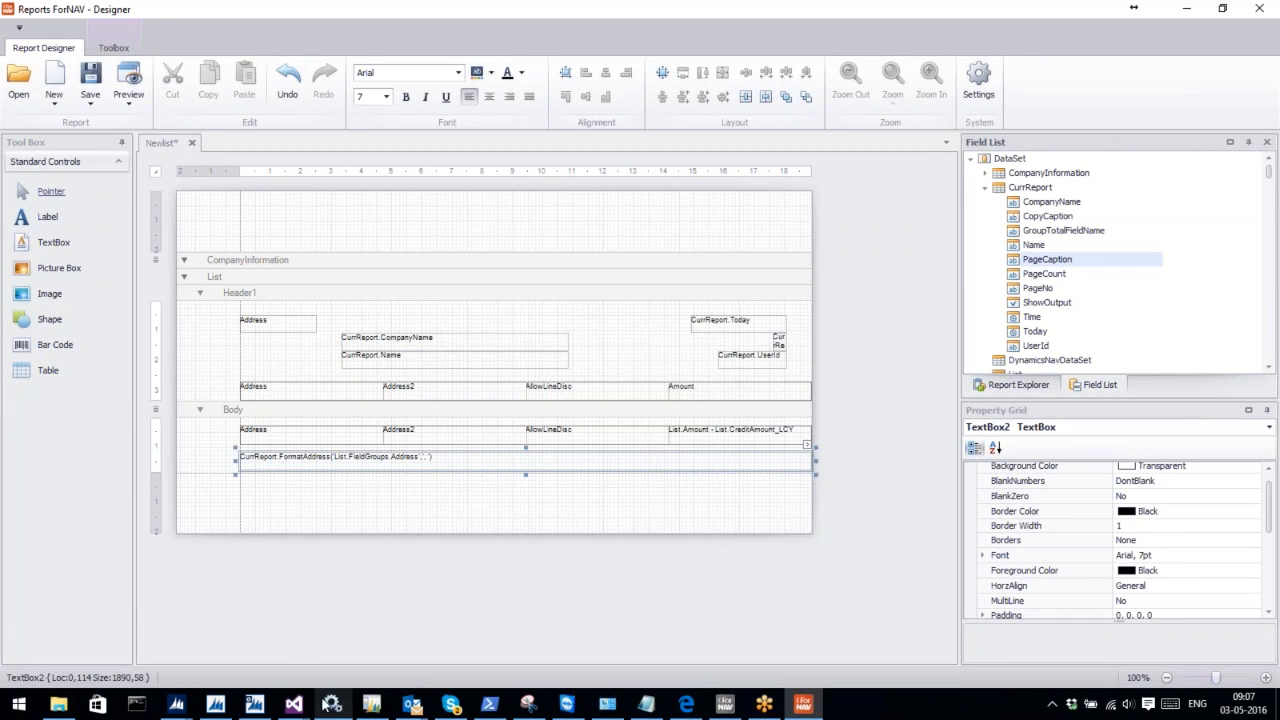
Select report 406 Purchase - Invoice in the Object Designer and open it in design mode
left_click(214, 704)
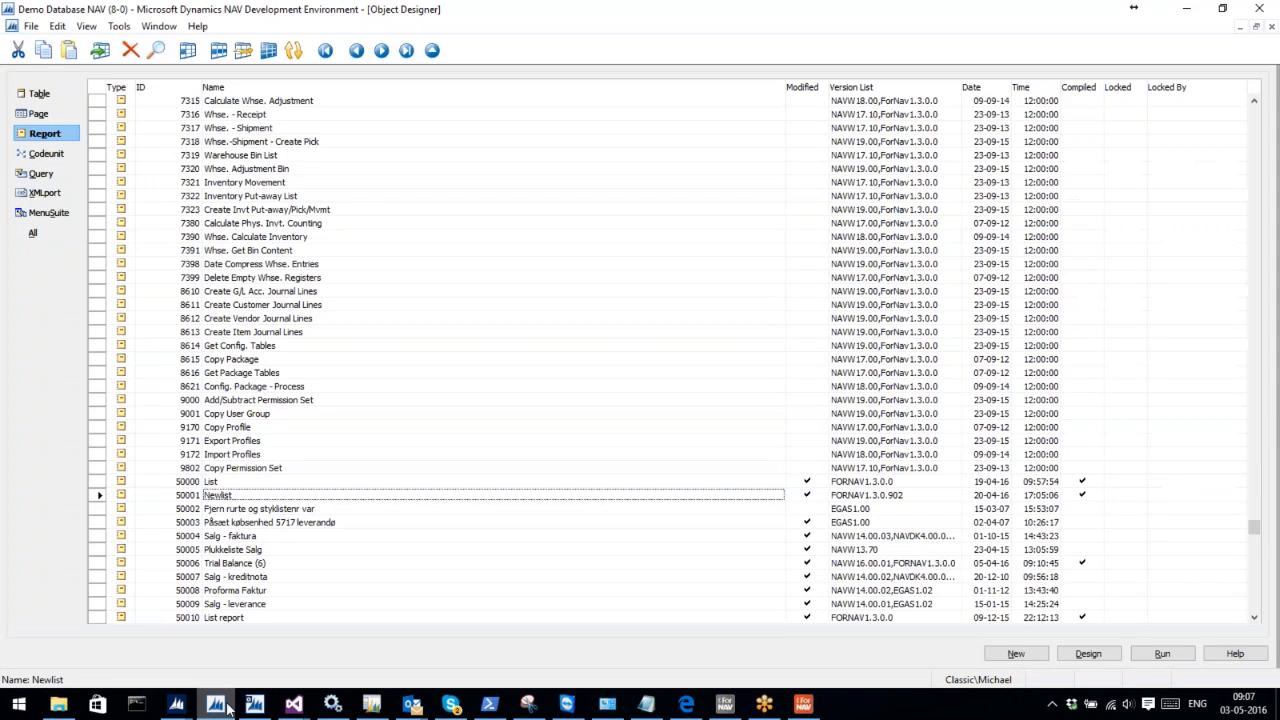
left_click(250, 372)
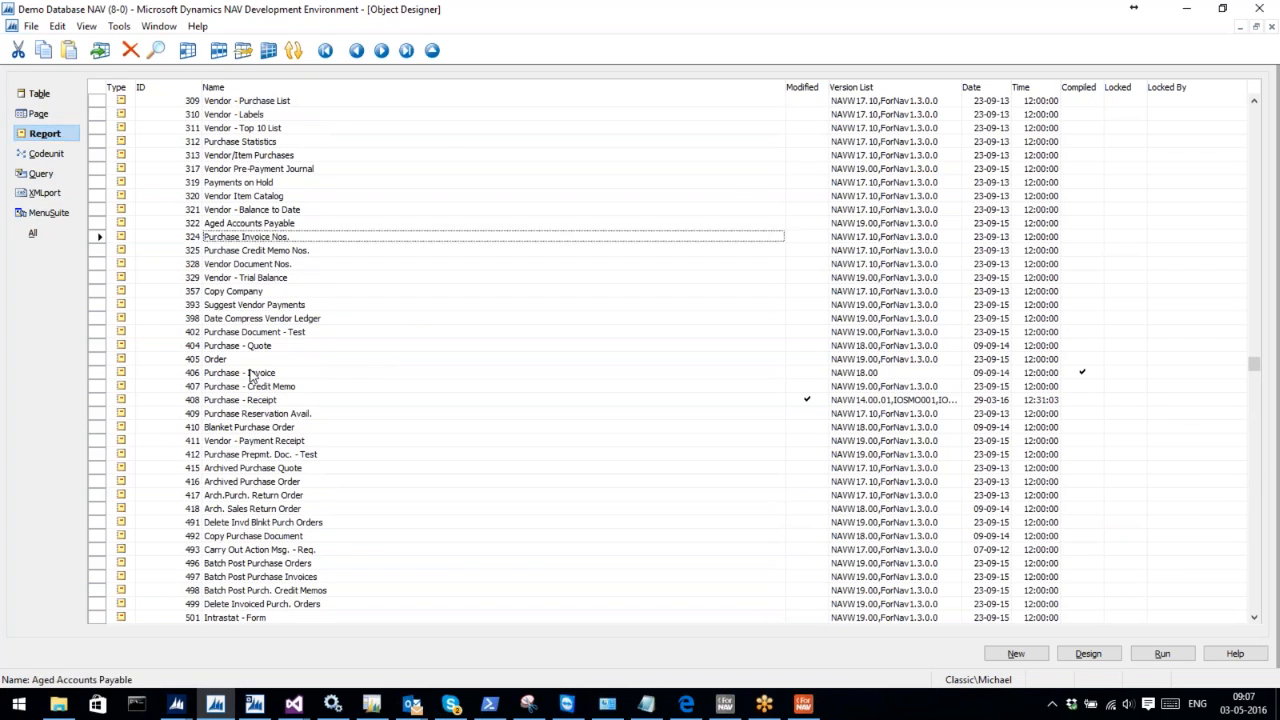
left_click(240, 372)
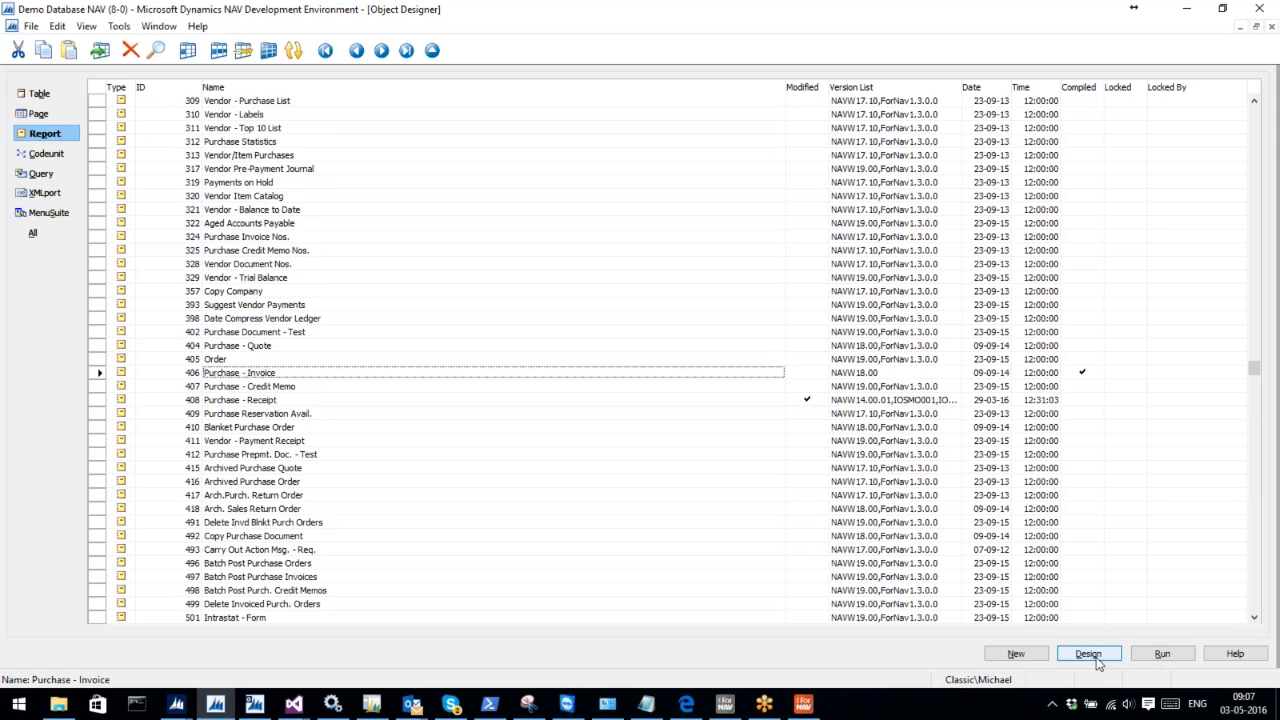
left_click(1088, 653)
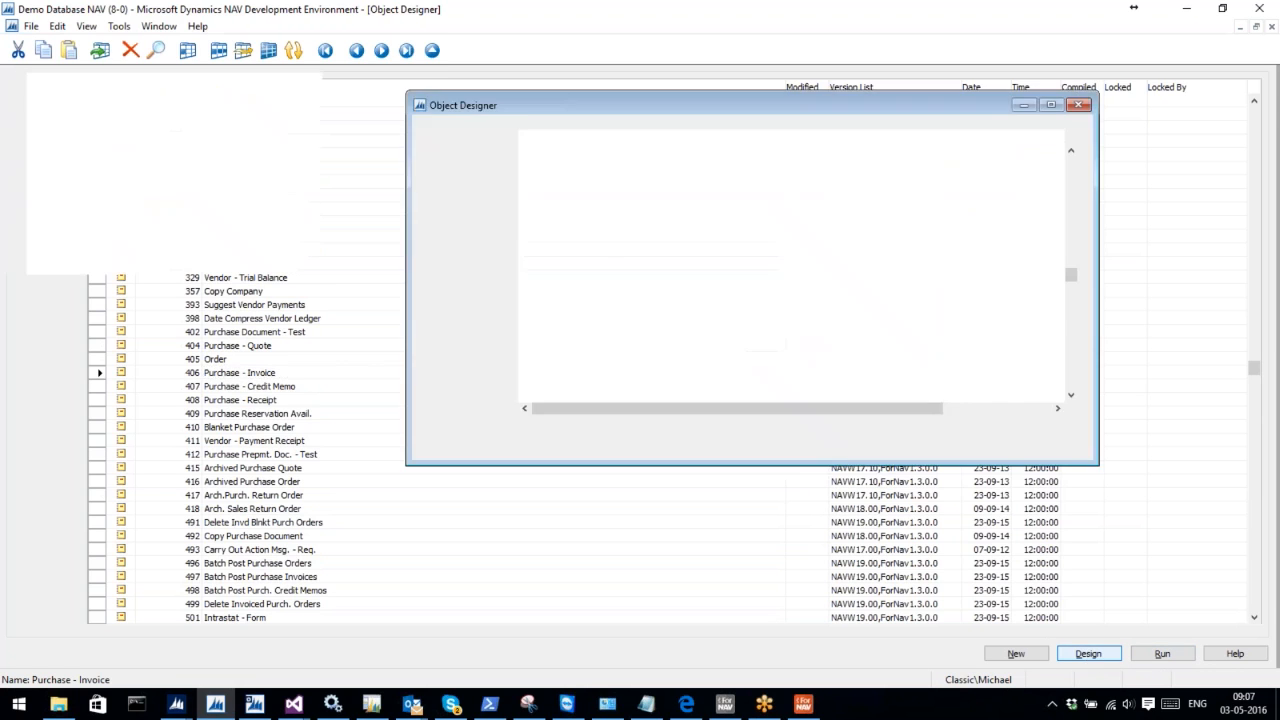
Launch Report Builder for the Purchase - Invoice layout via View > Layout
left_click(1088, 653)
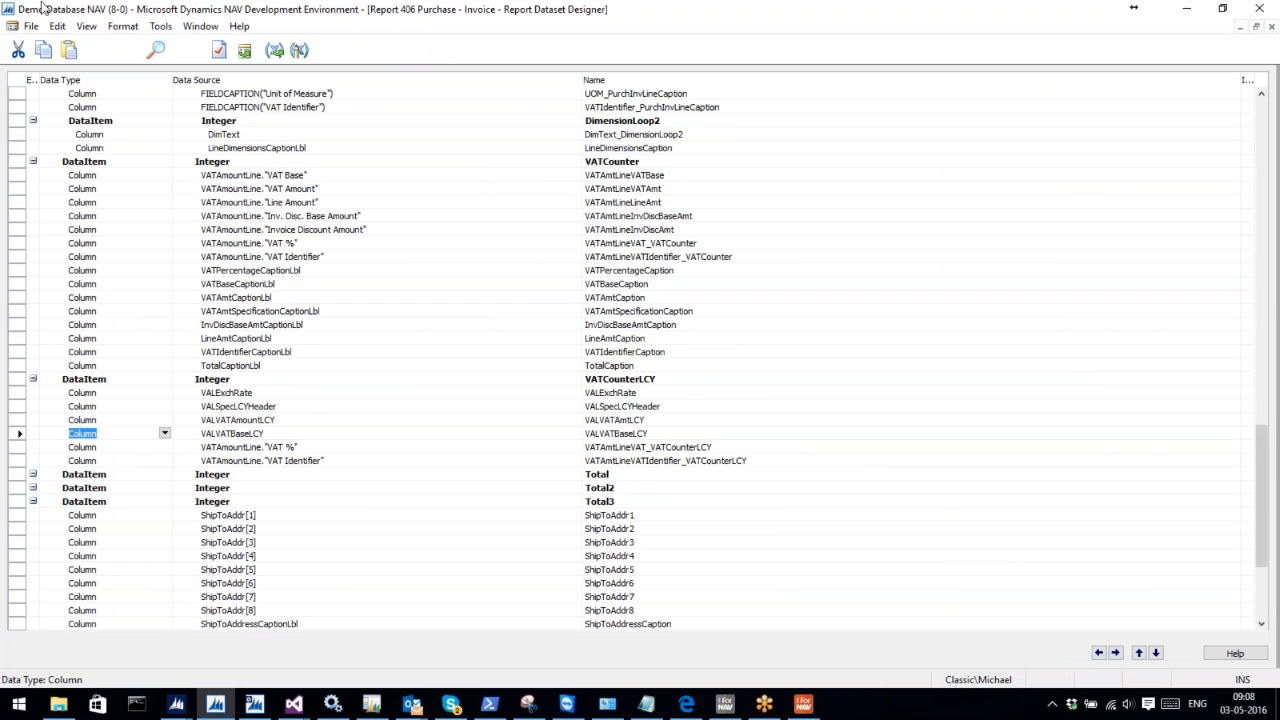
left_click(86, 26)
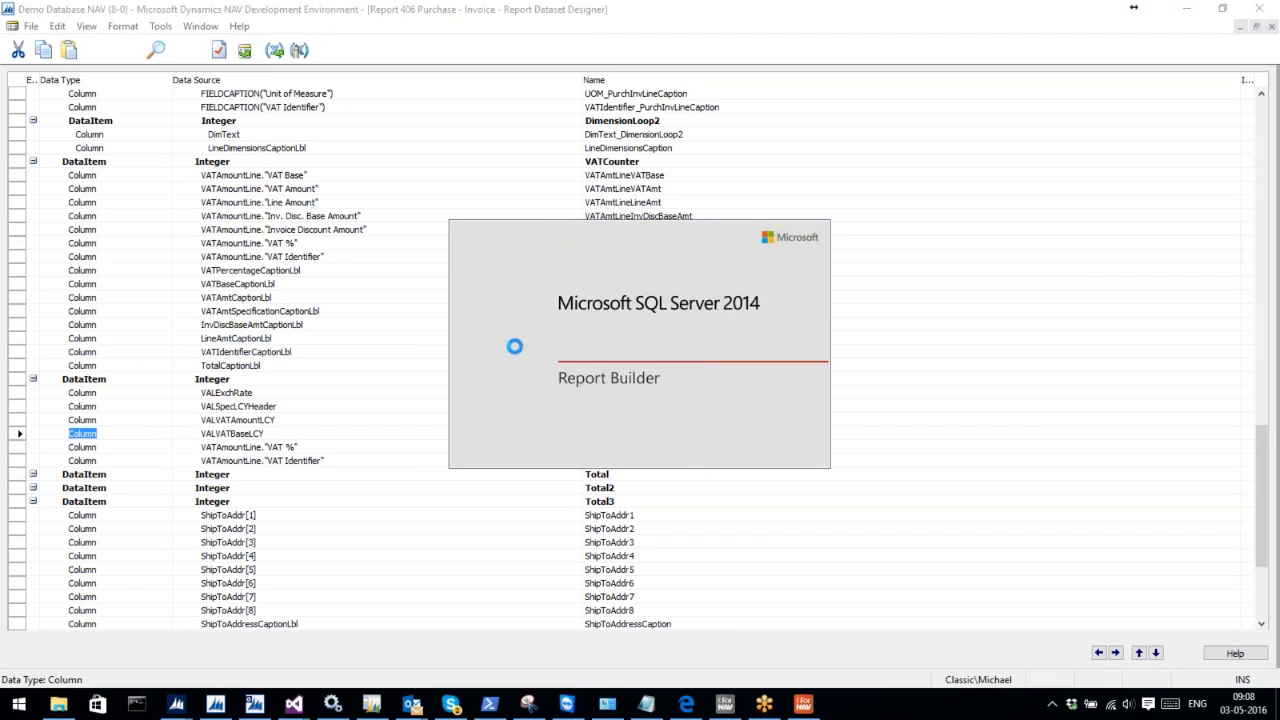
mouse_move(971, 247)
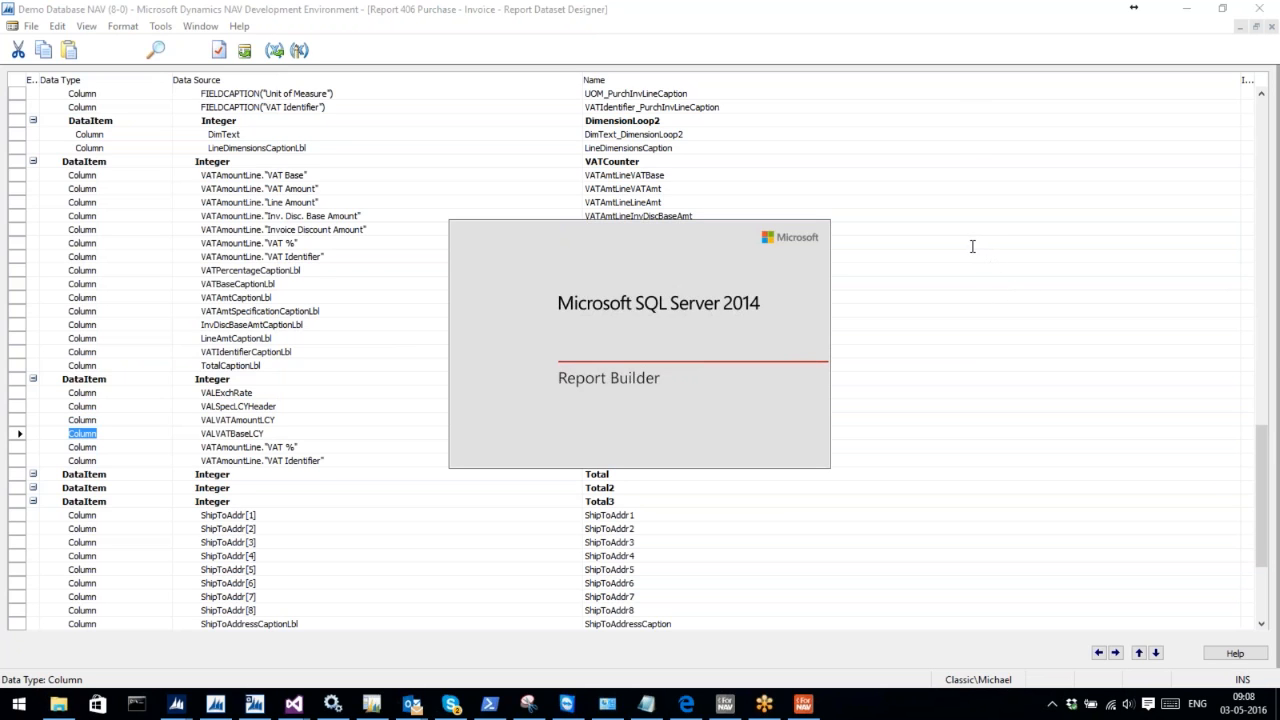
mouse_move(955, 235)
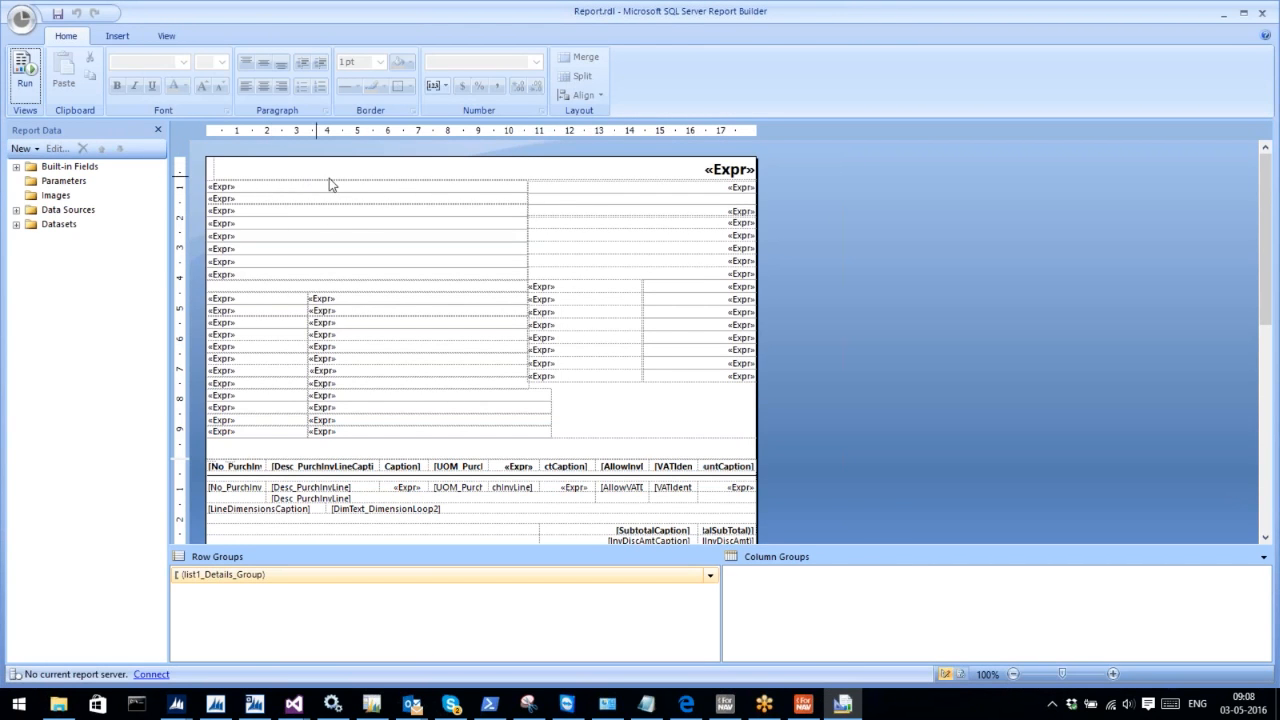
mouse_move(315, 198)
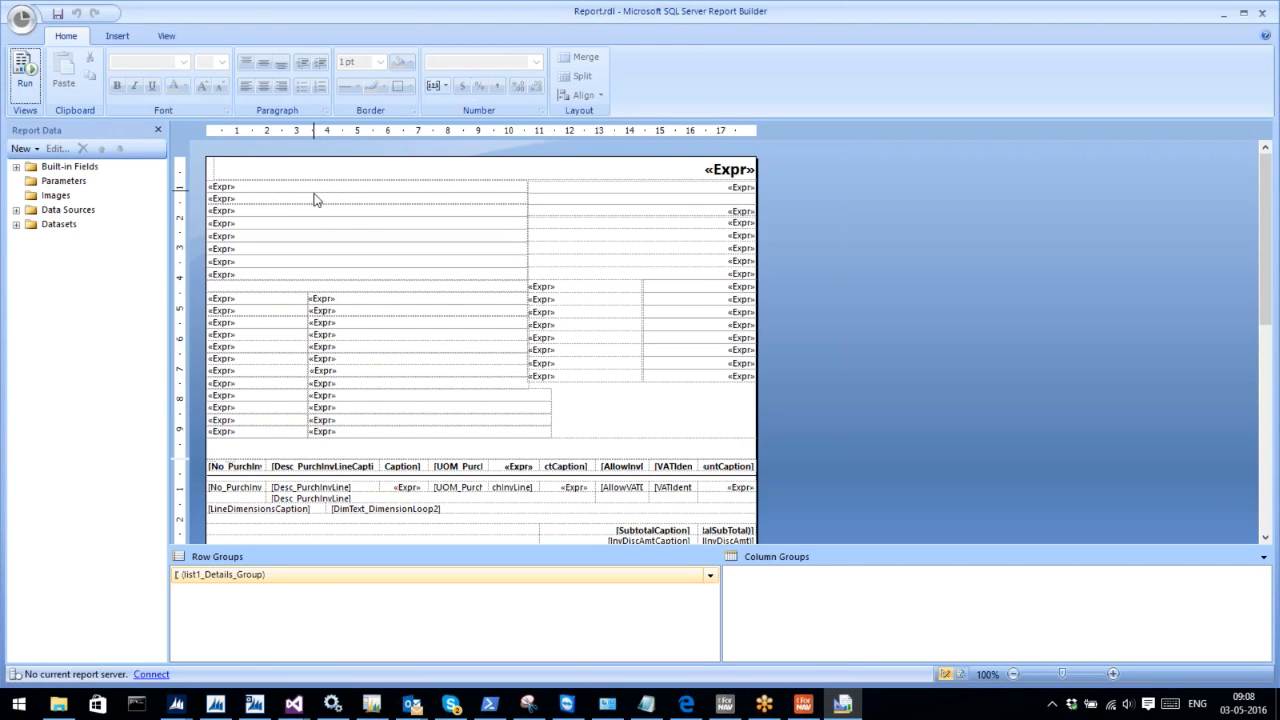
mouse_move(380, 197)
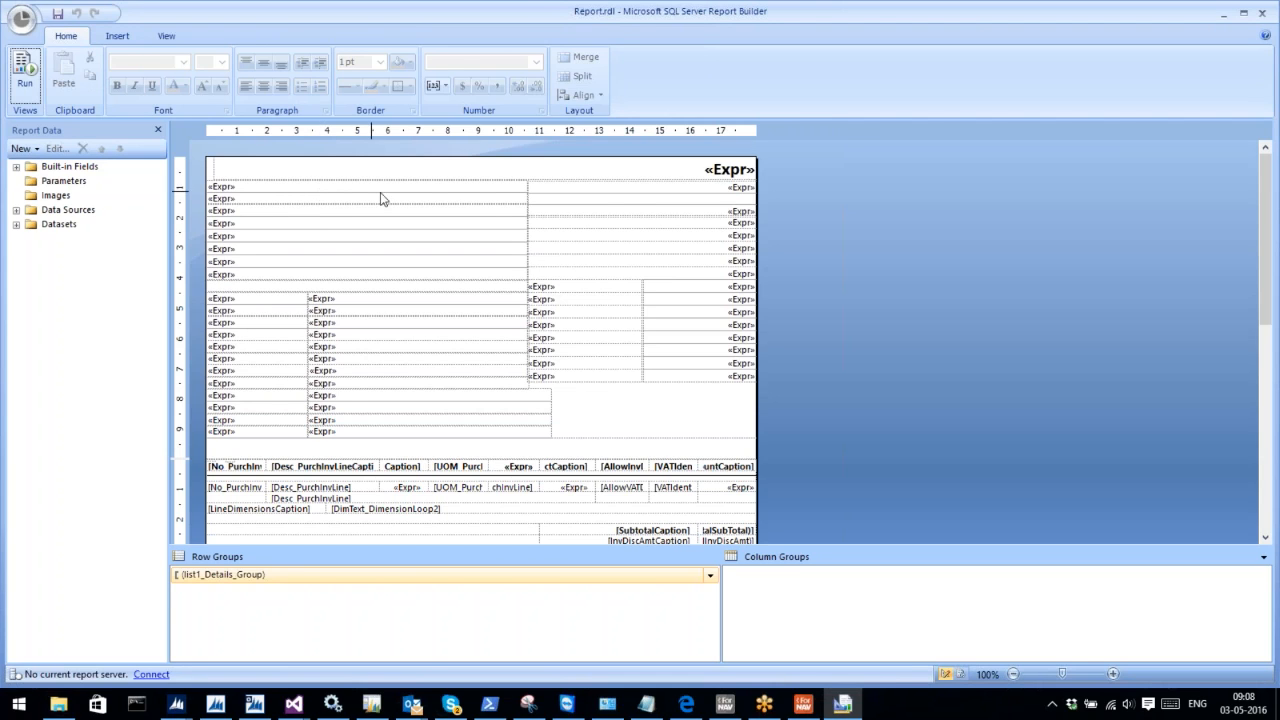
mouse_move(389, 206)
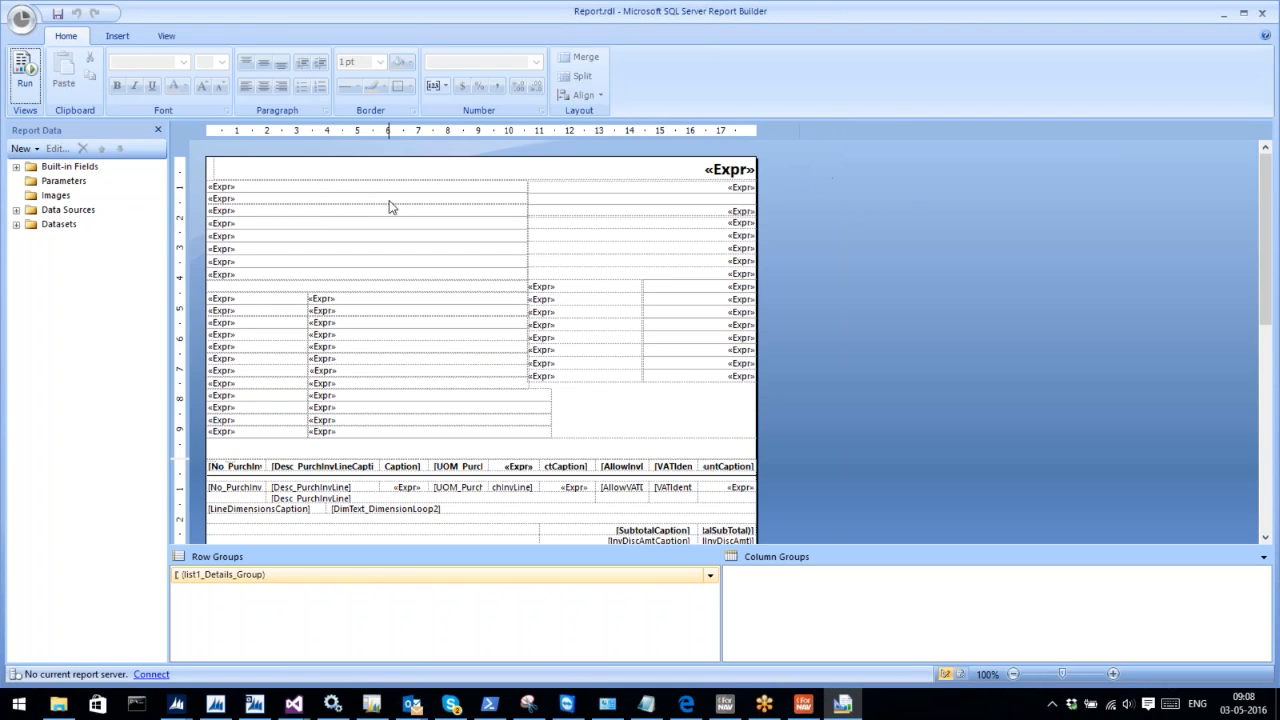
mouse_move(228, 195)
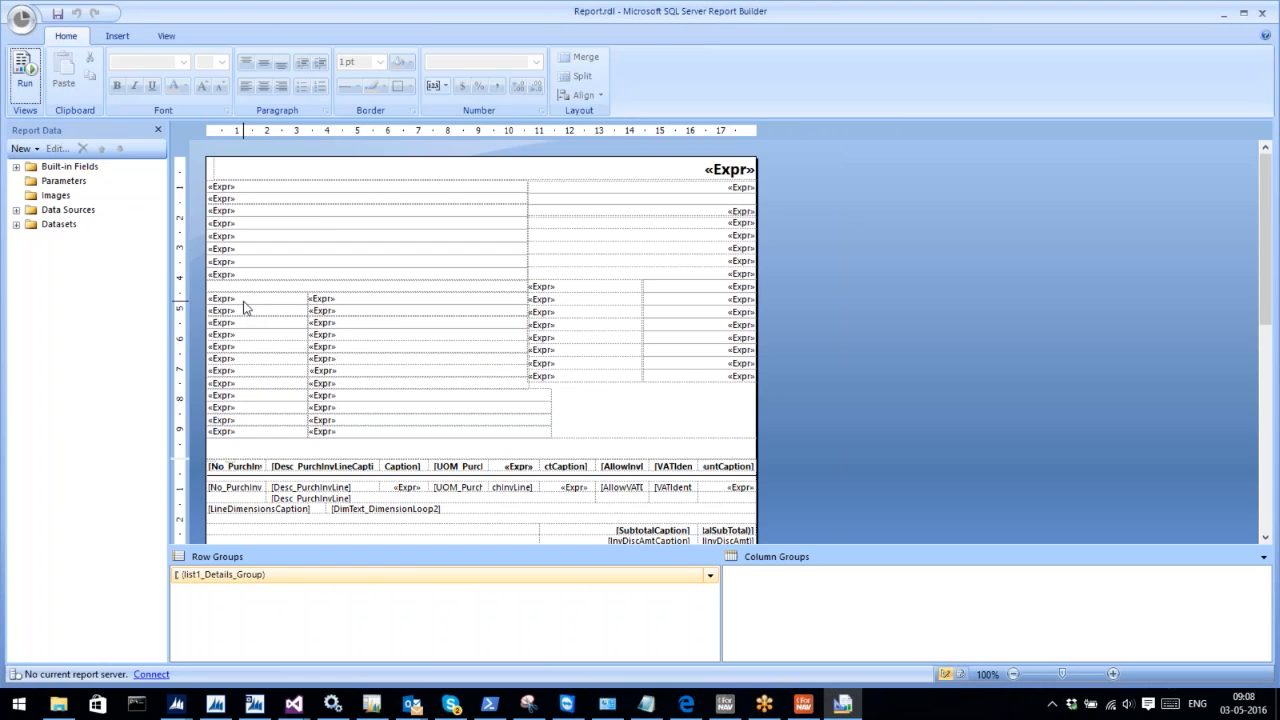
mouse_move(570, 290)
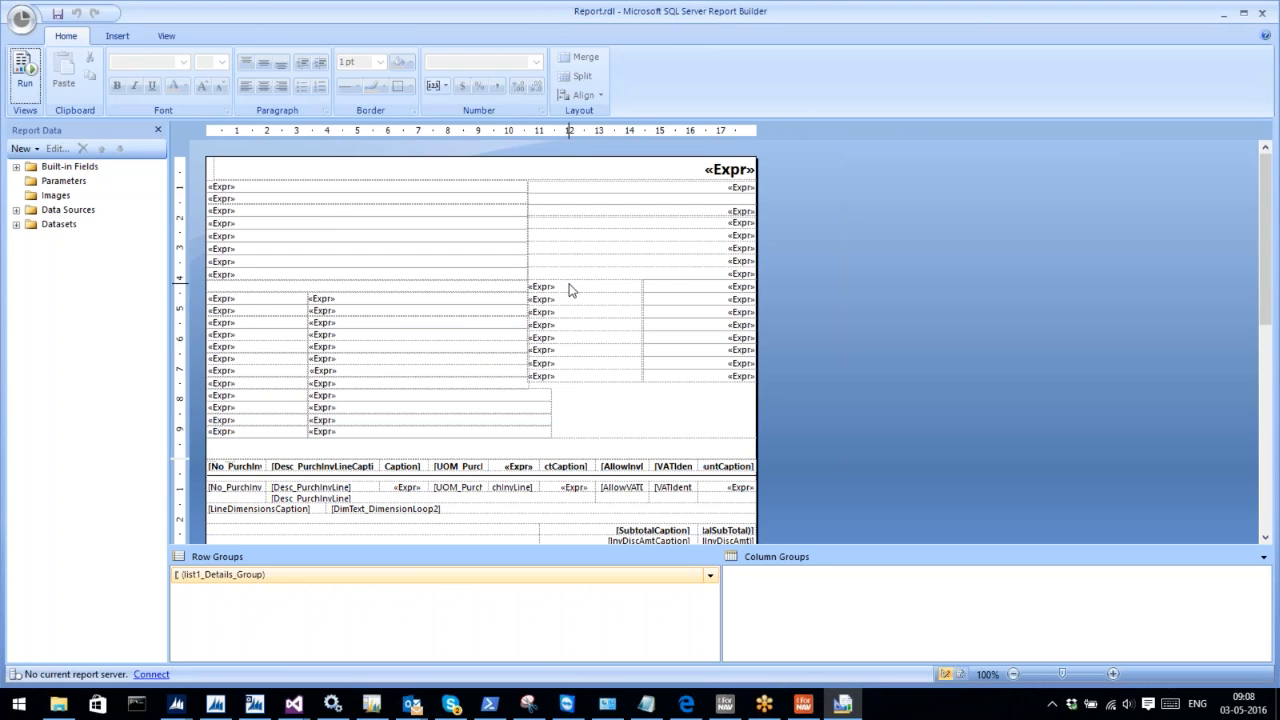
mouse_move(459, 388)
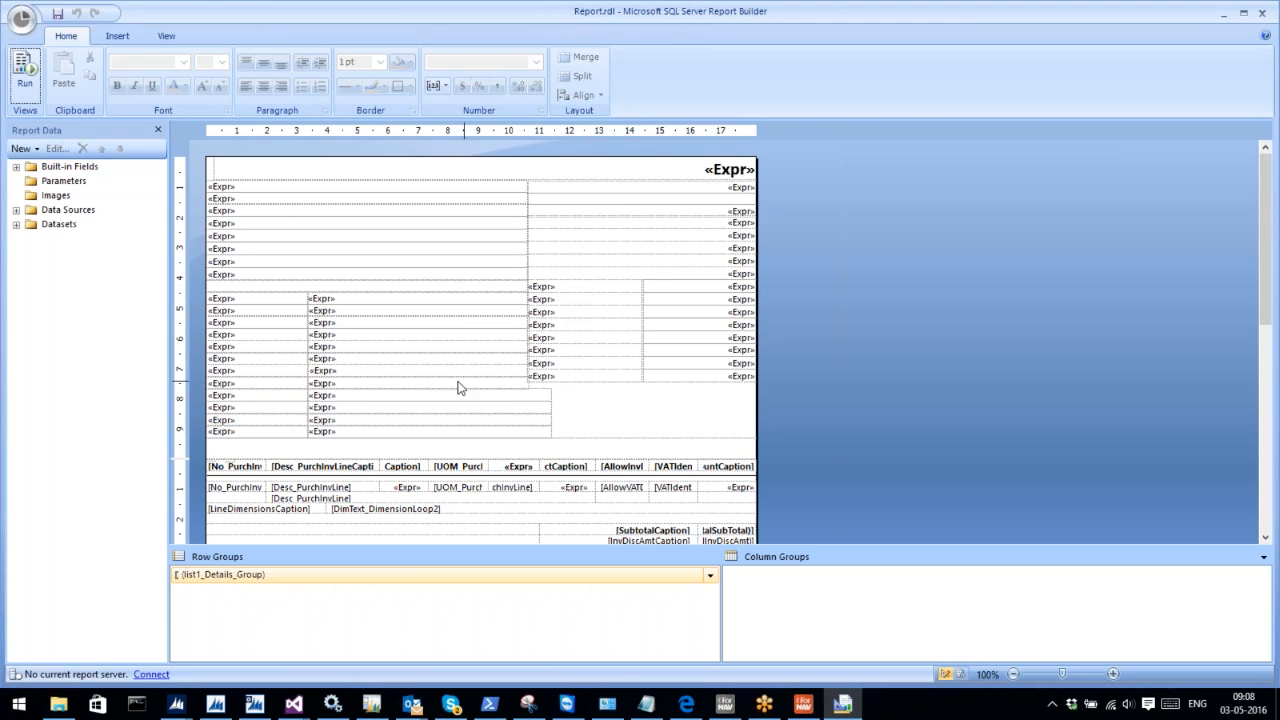
left_click(417, 382)
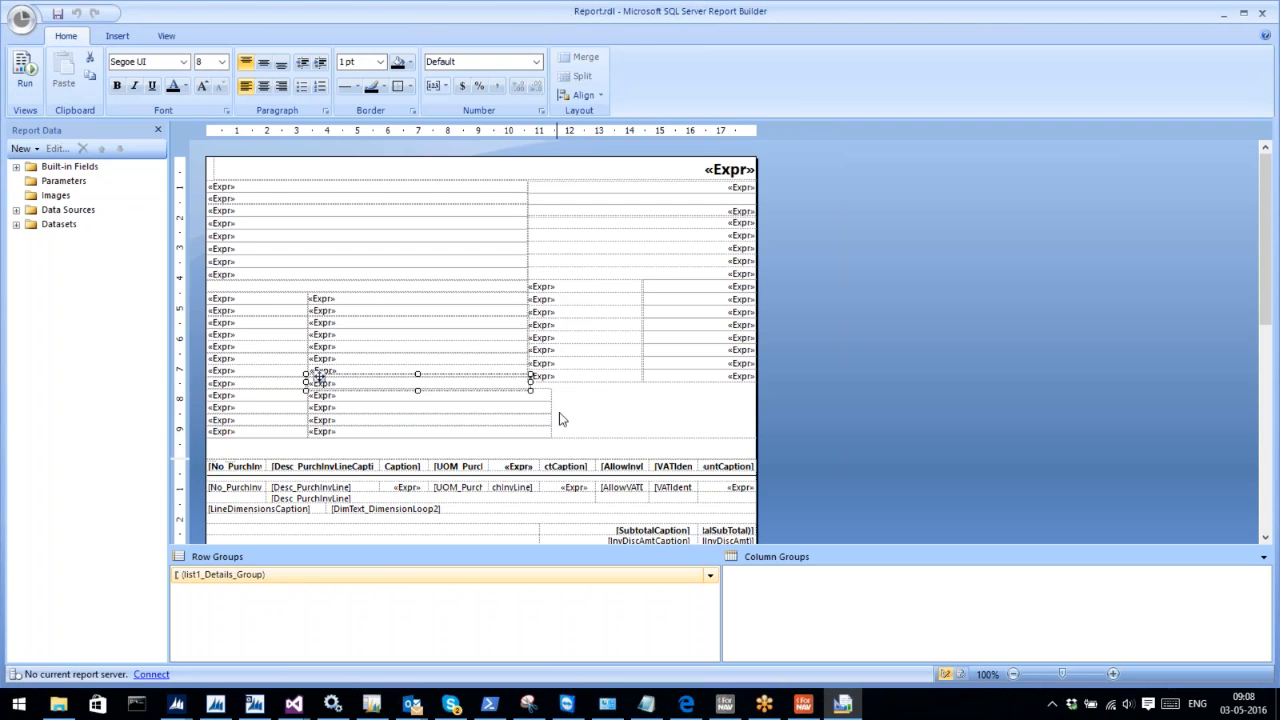
mouse_move(487, 403)
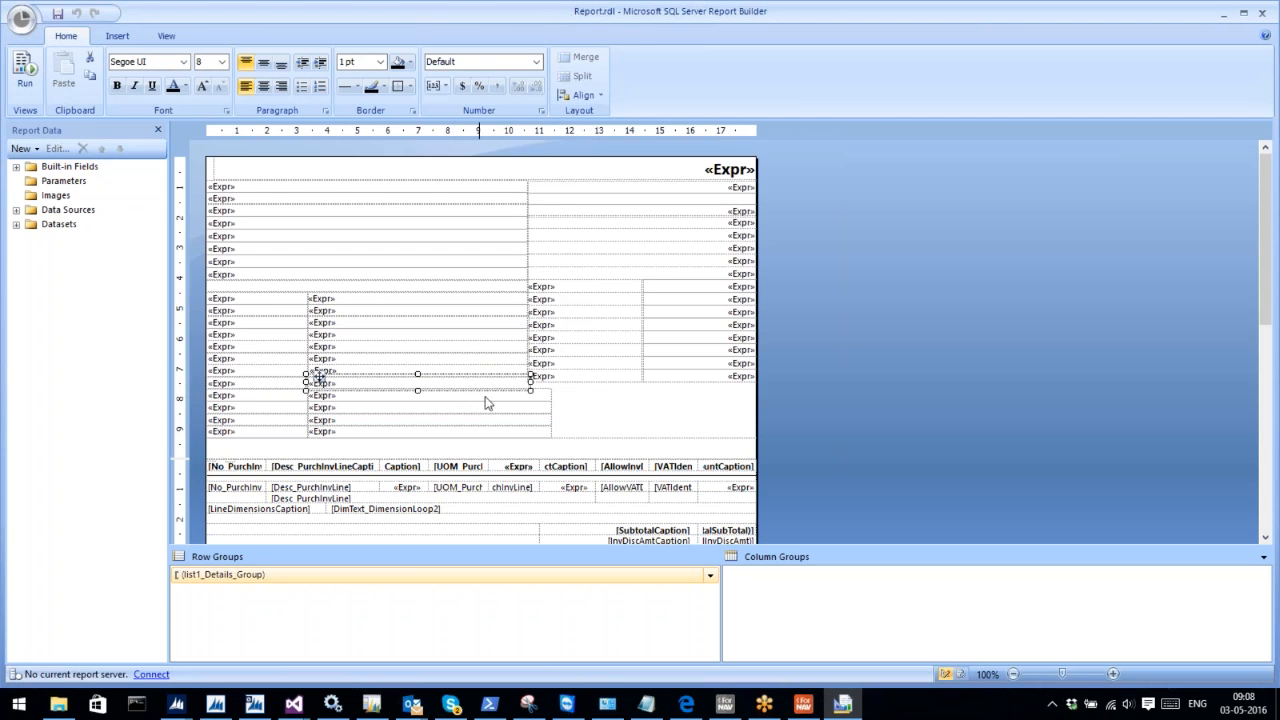
left_click(605, 404)
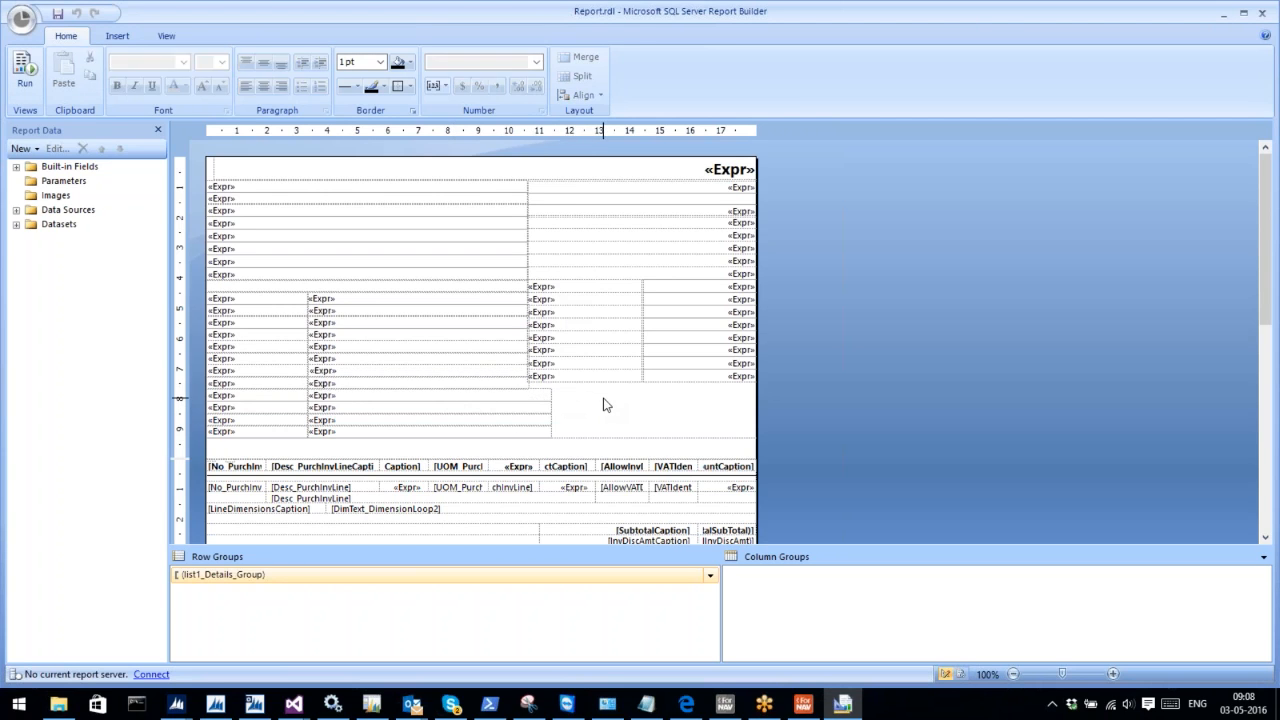
mouse_move(460, 203)
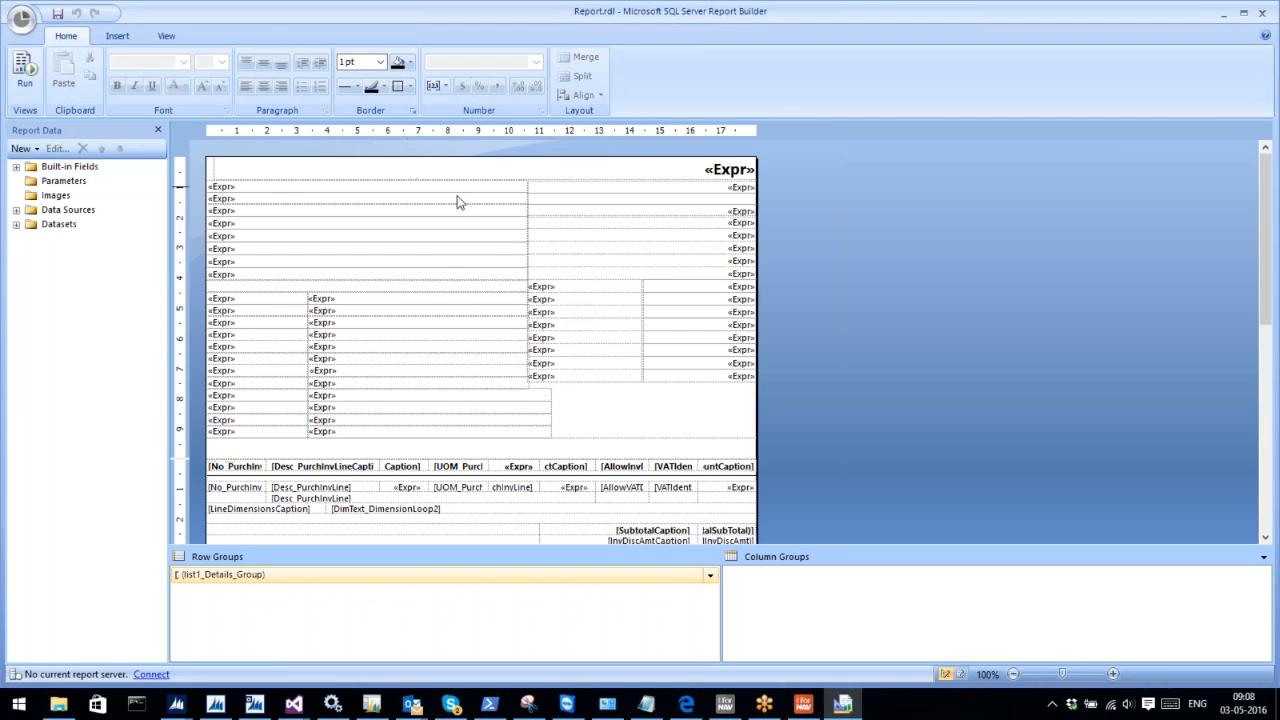
Inspect the InvDiscAmt, Subtotal and total-including-VAT textboxes in Report.rdl, then return to the header
scroll("down", 3)
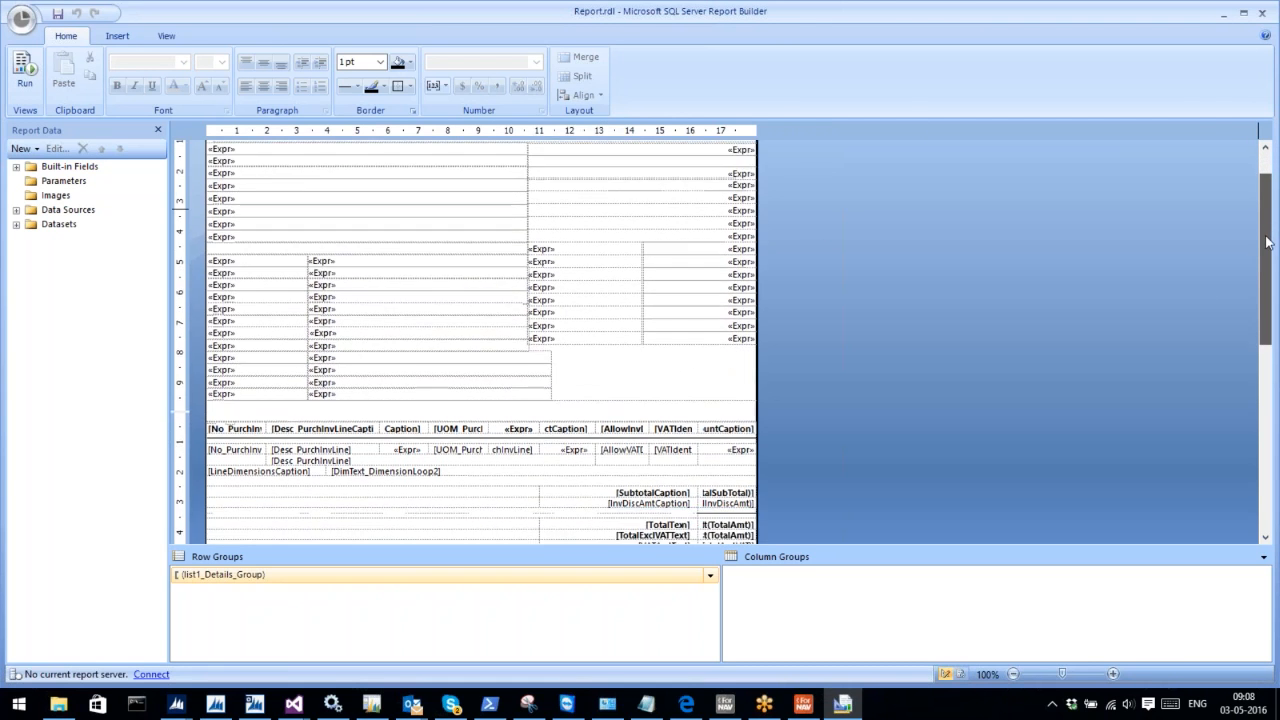
scroll("down", 3)
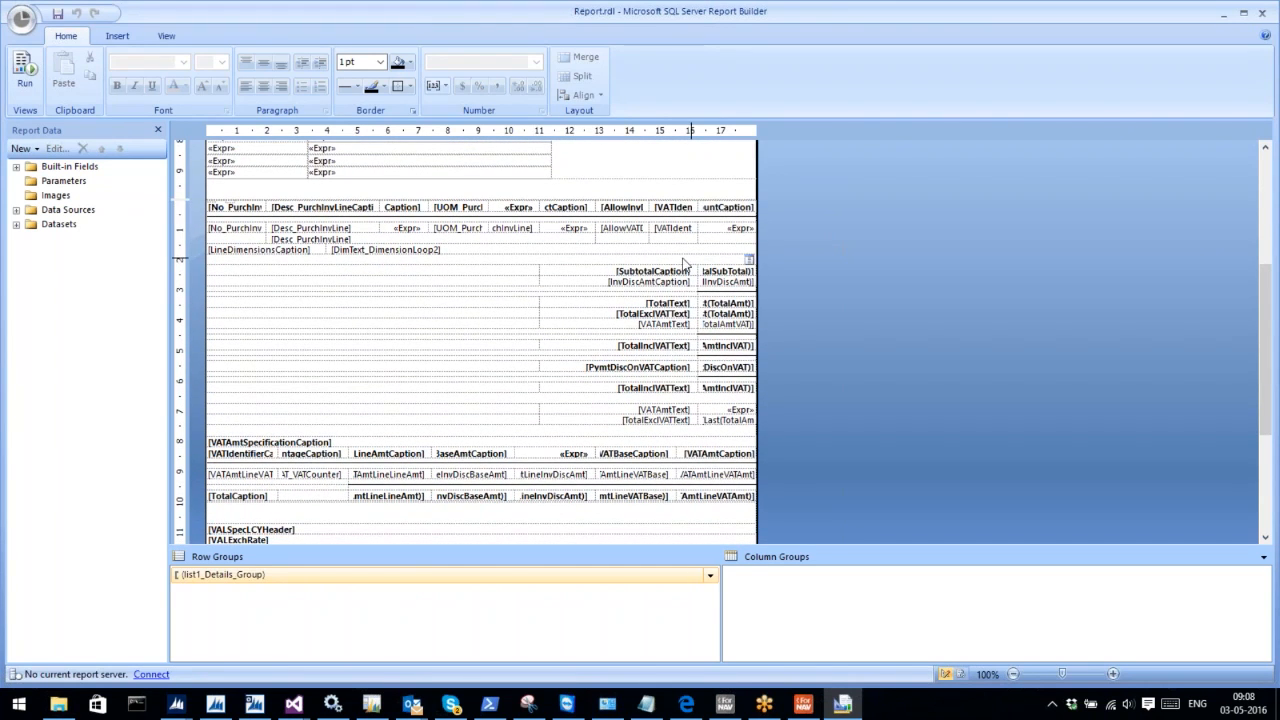
left_click(615, 281)
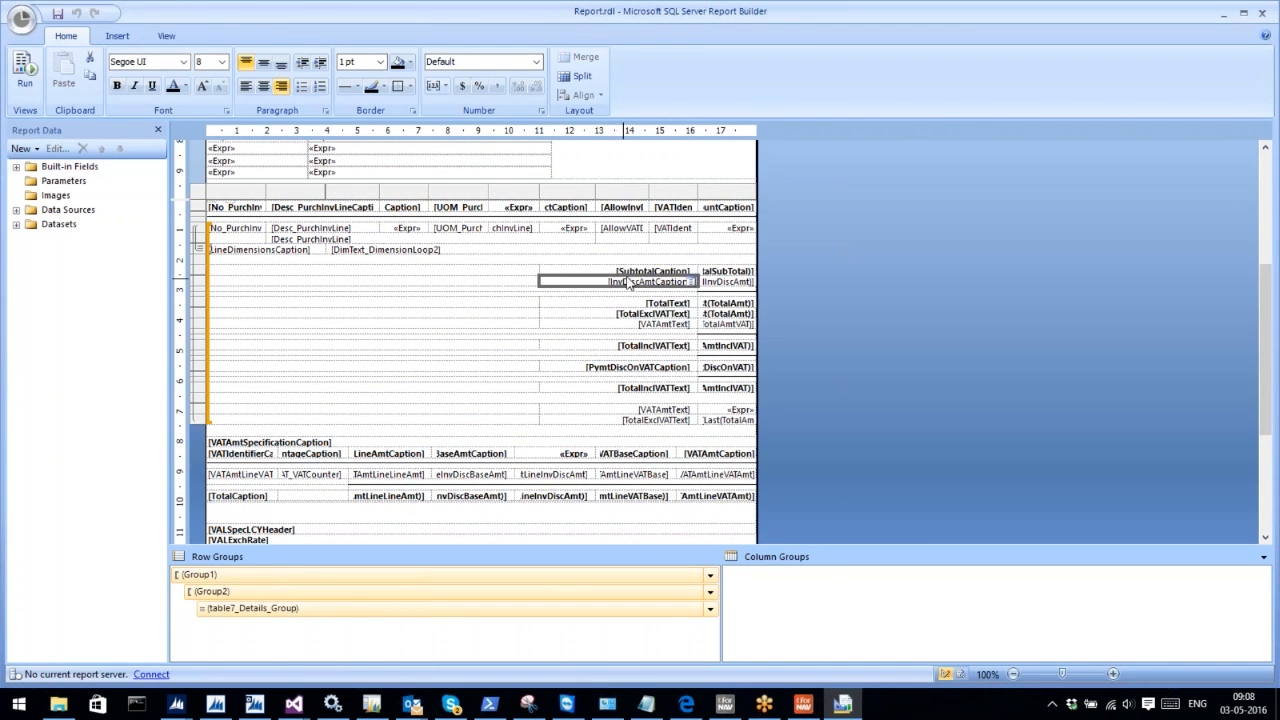
left_click(650, 271)
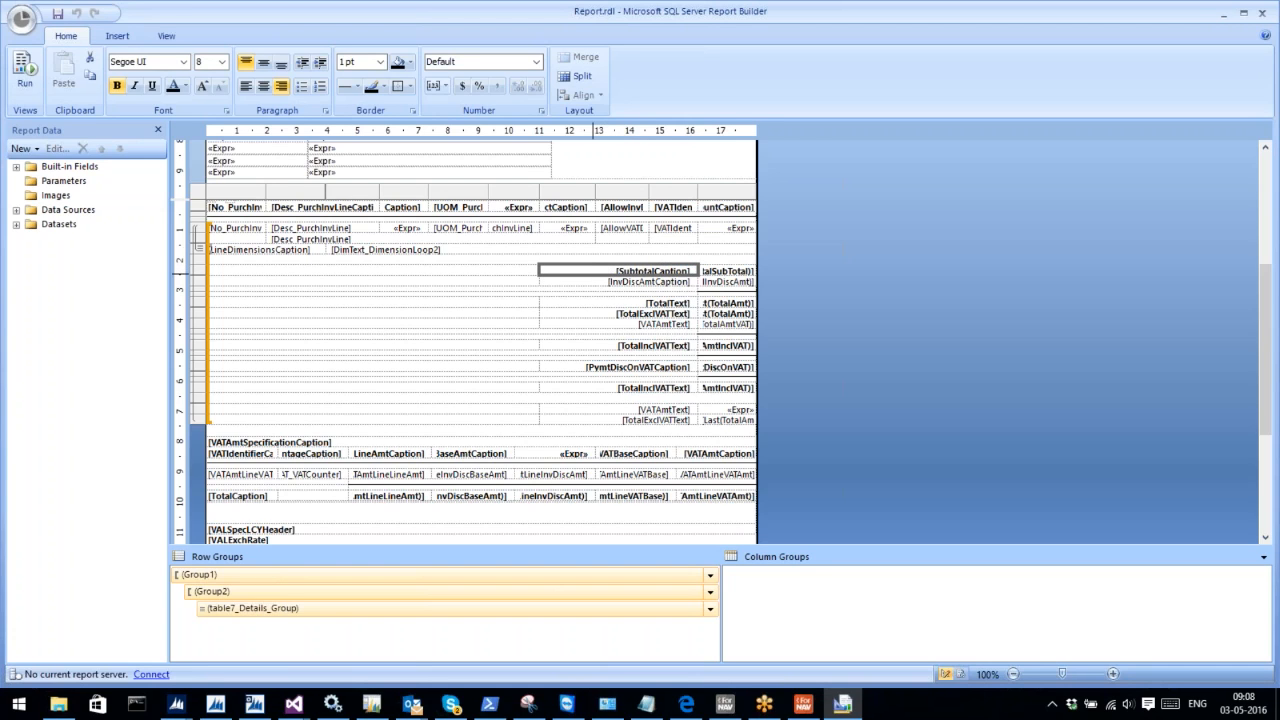
mouse_move(592, 290)
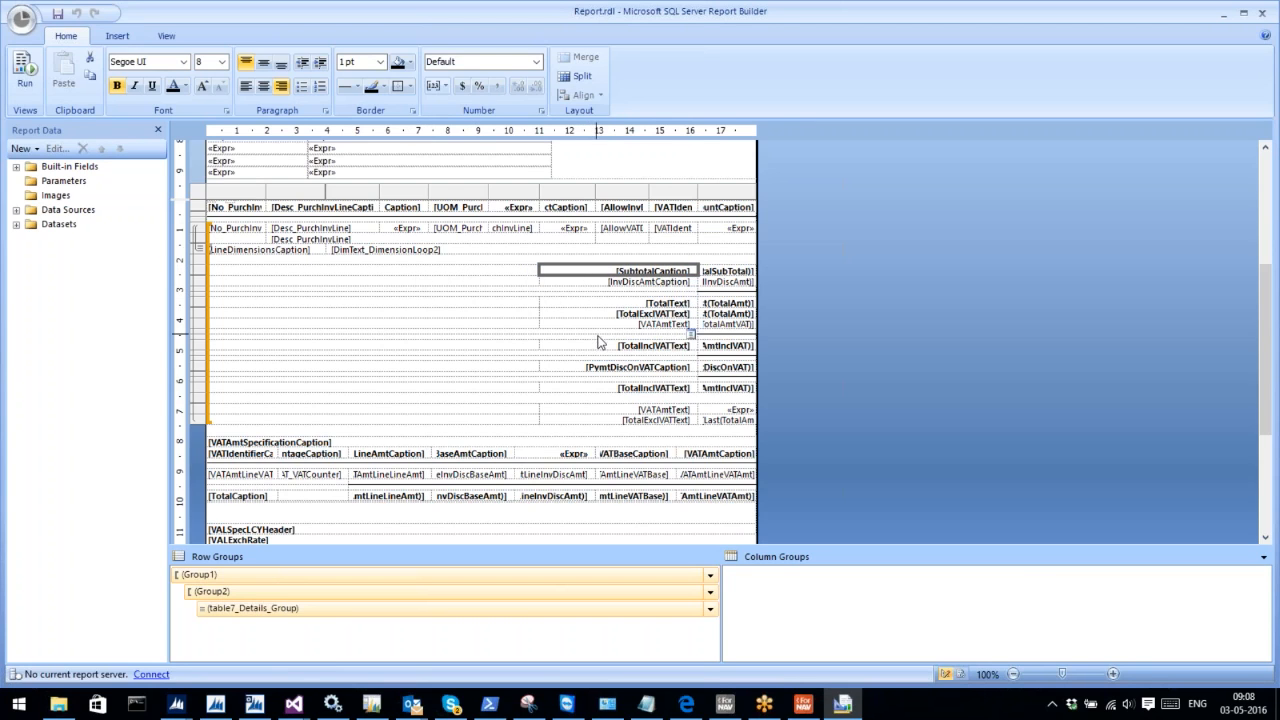
left_click(652, 345)
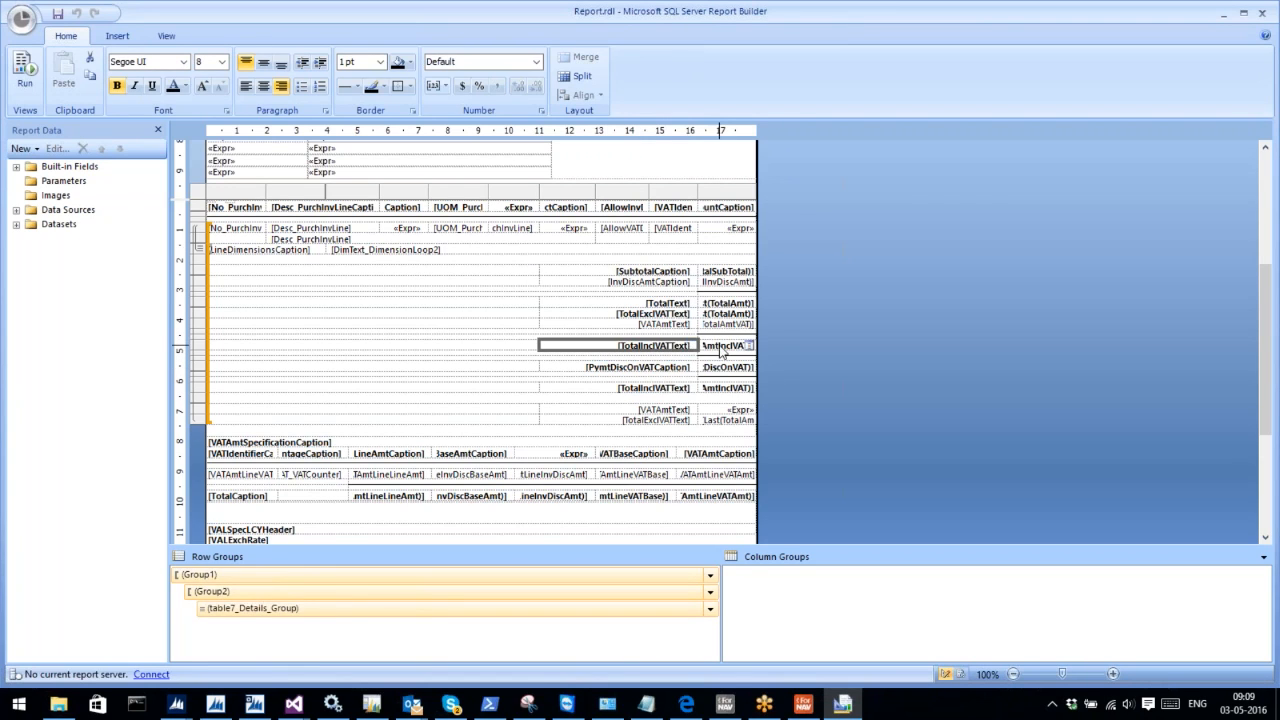
left_click(725, 345)
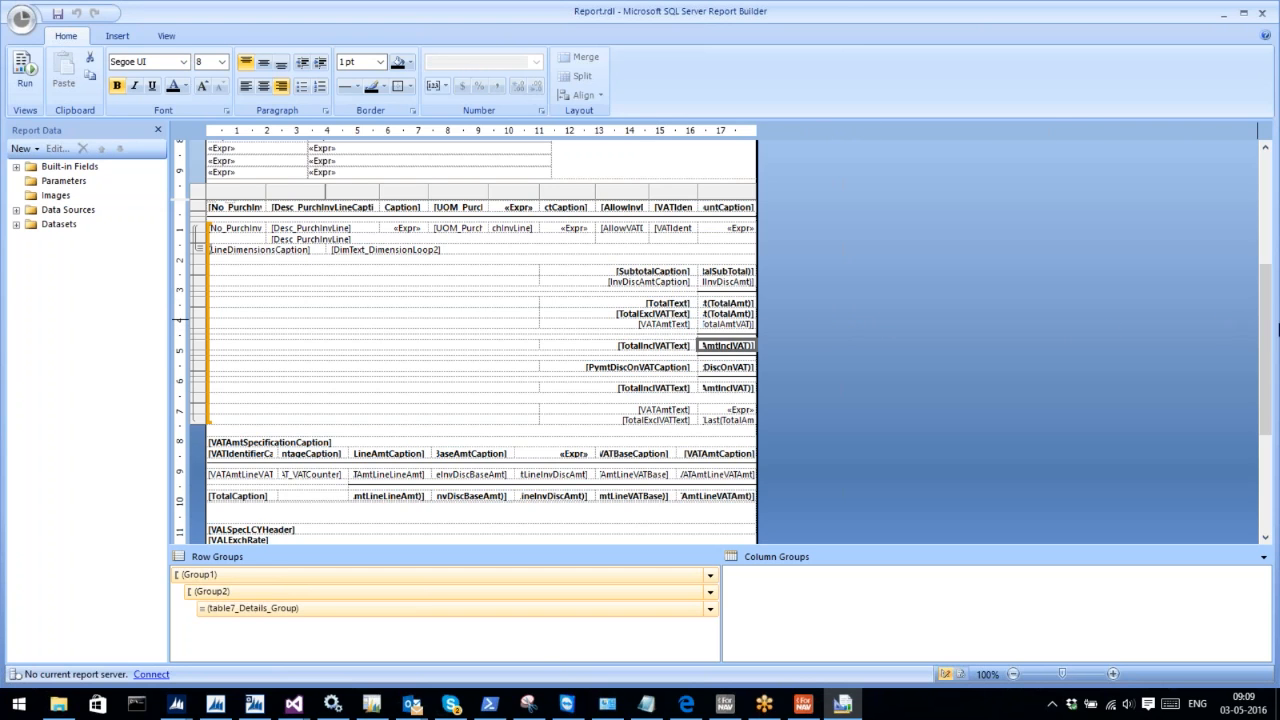
scroll("up", 3)
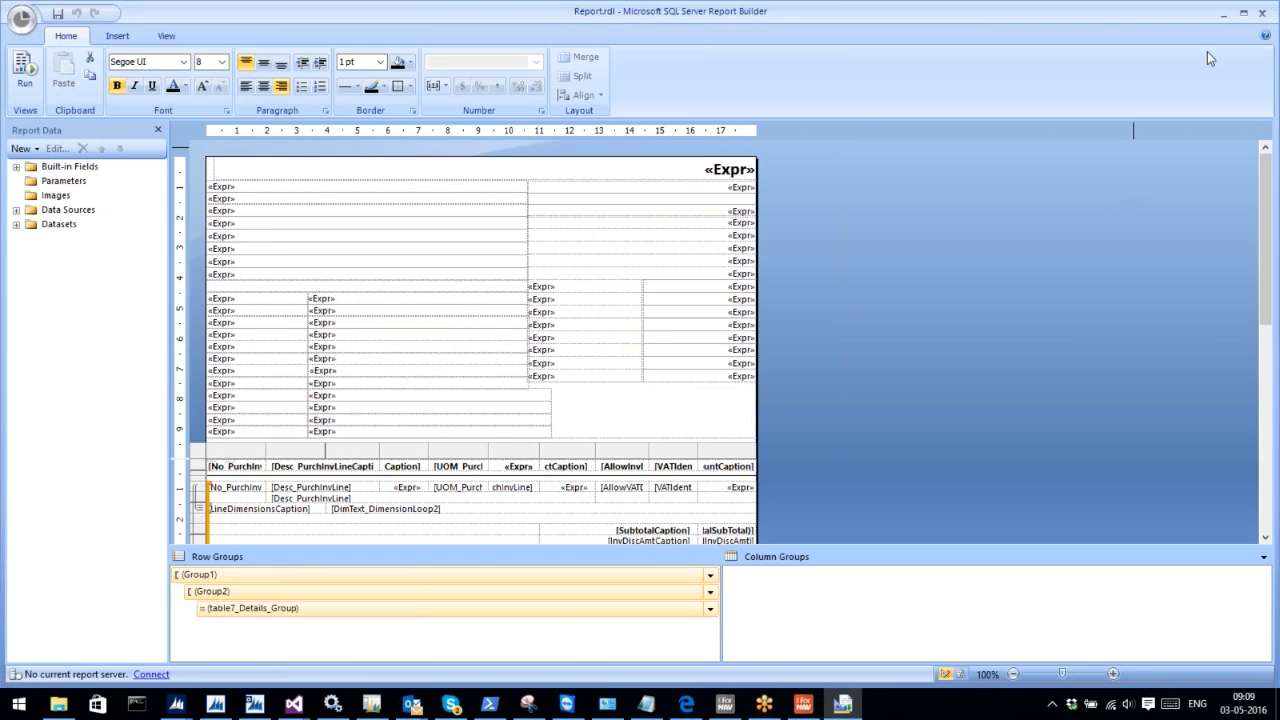
mouse_move(1261, 16)
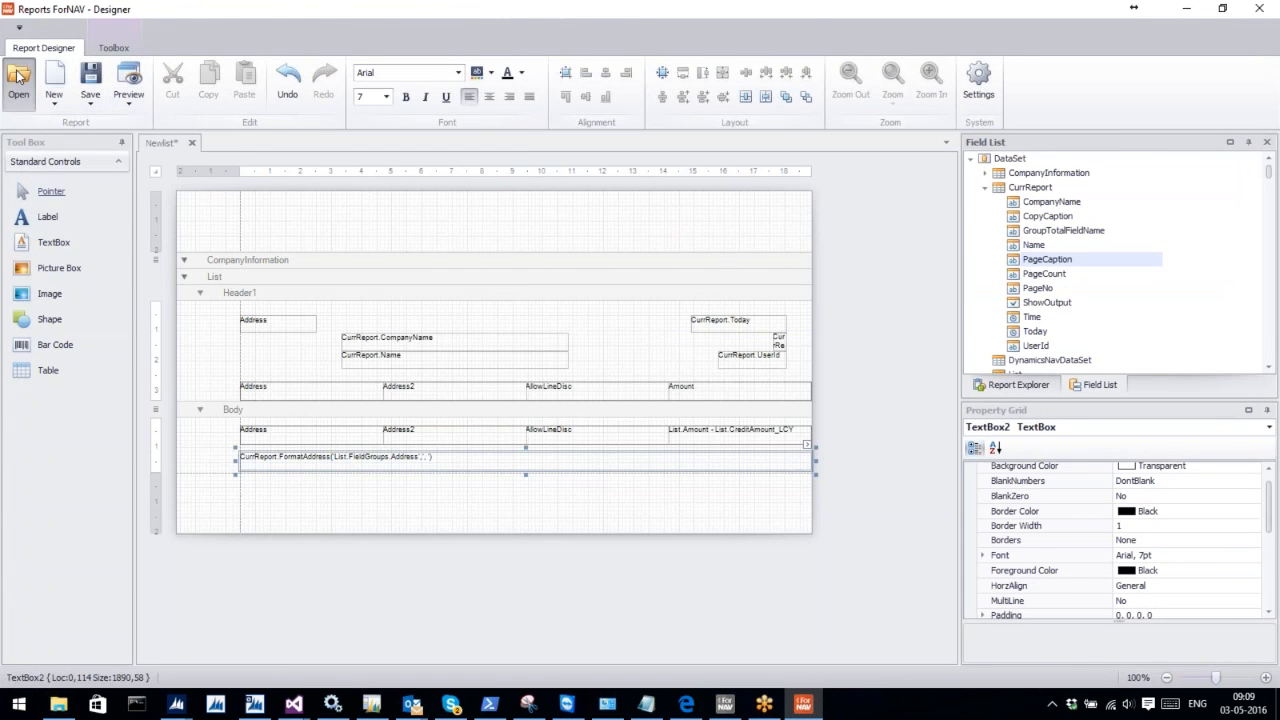
Open Purchase - Invoice.txt from the NAV files folder in ForNAV Designer
left_click(18, 80)
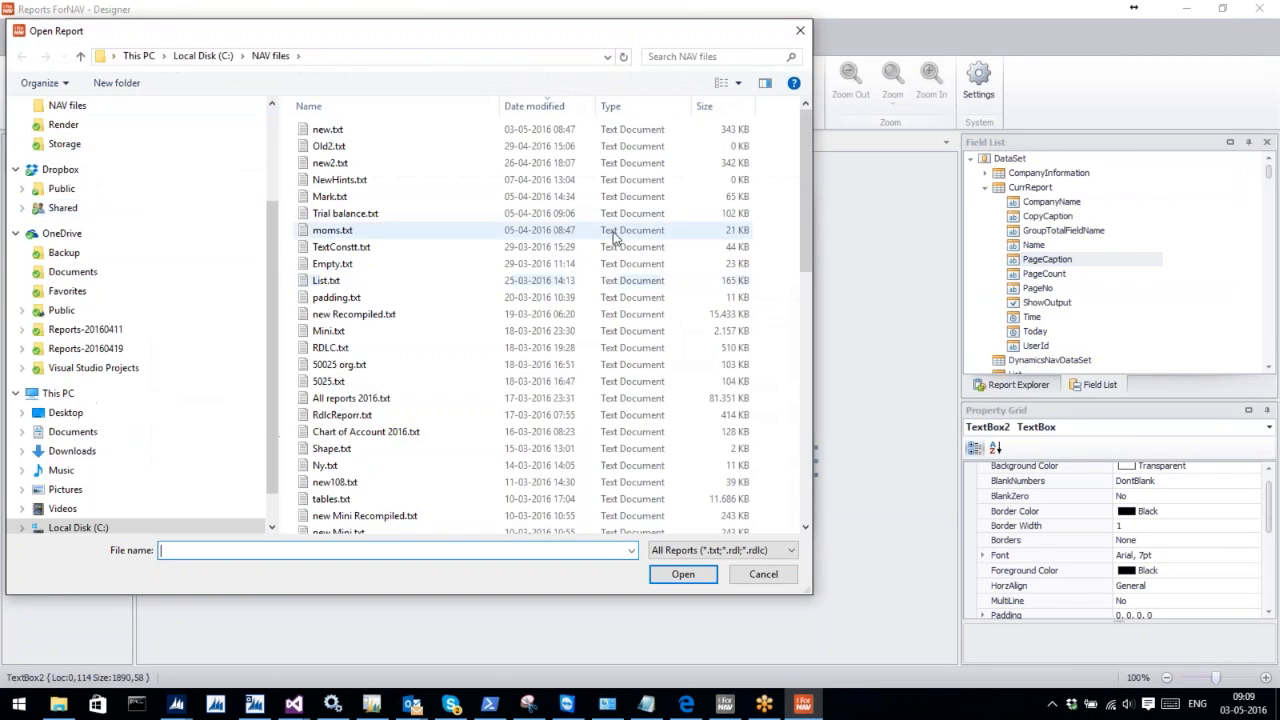
scroll("down", 3)
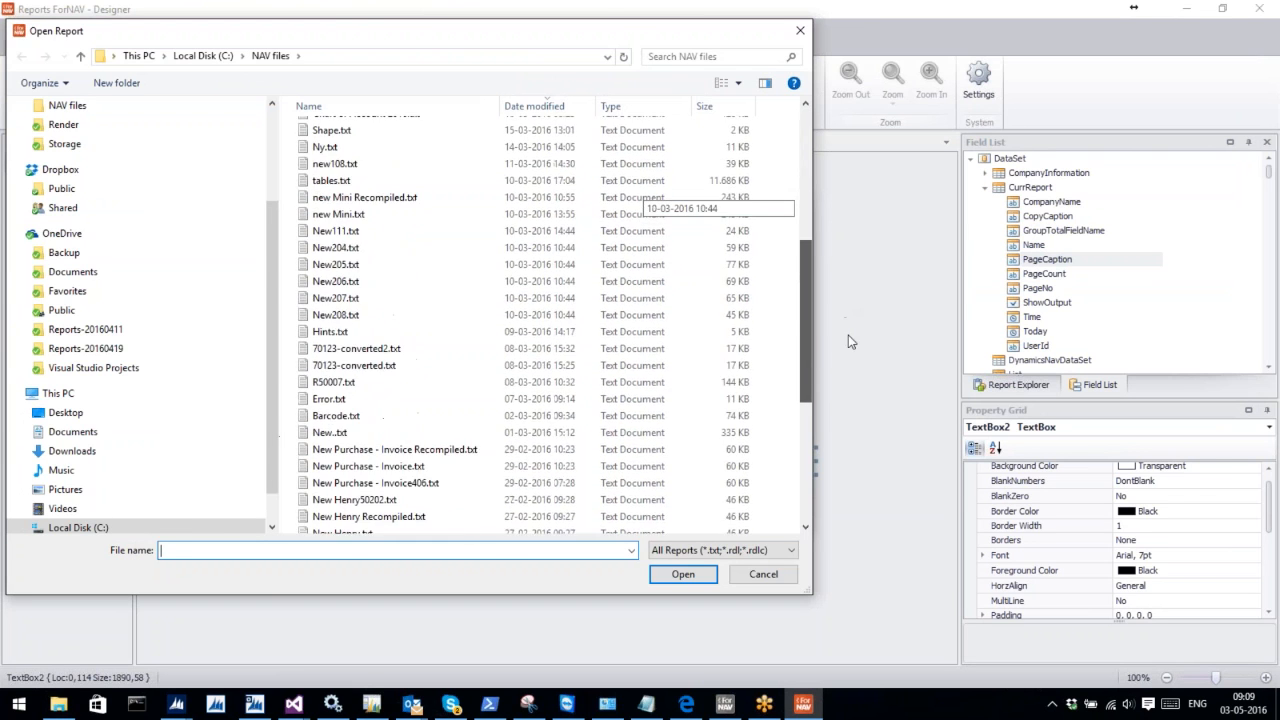
left_click(357, 491)
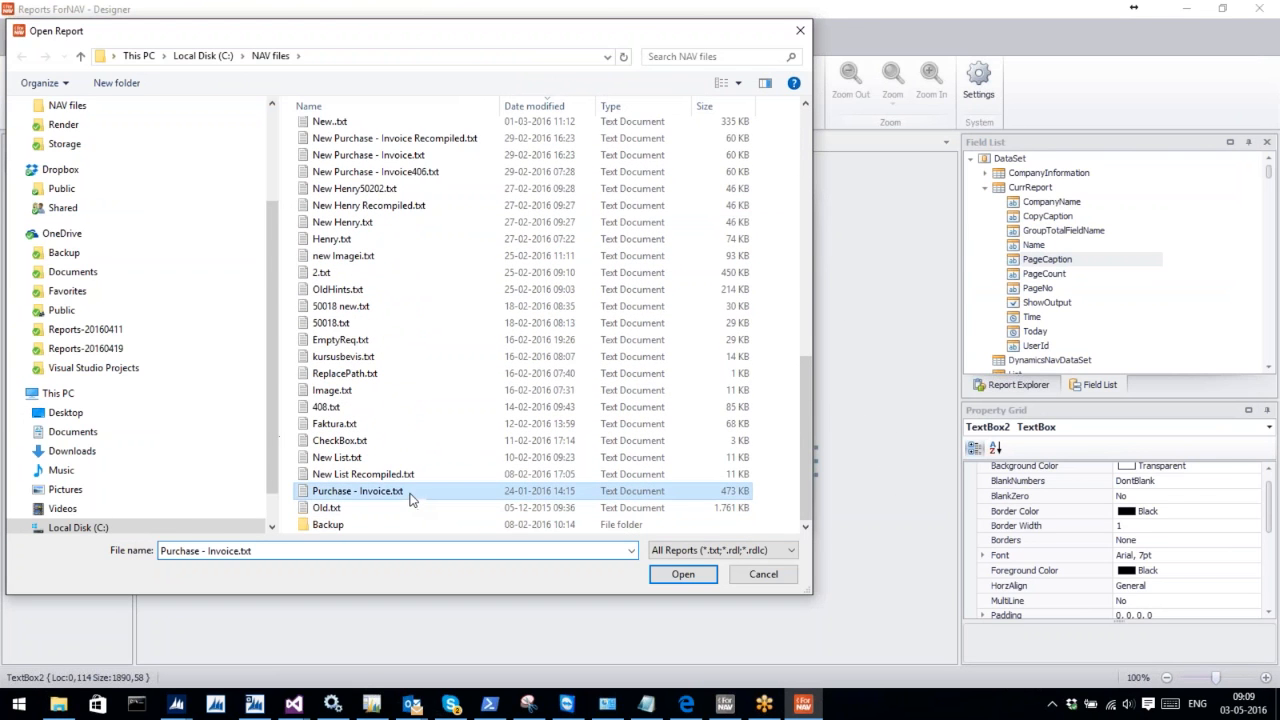
mouse_move(405, 495)
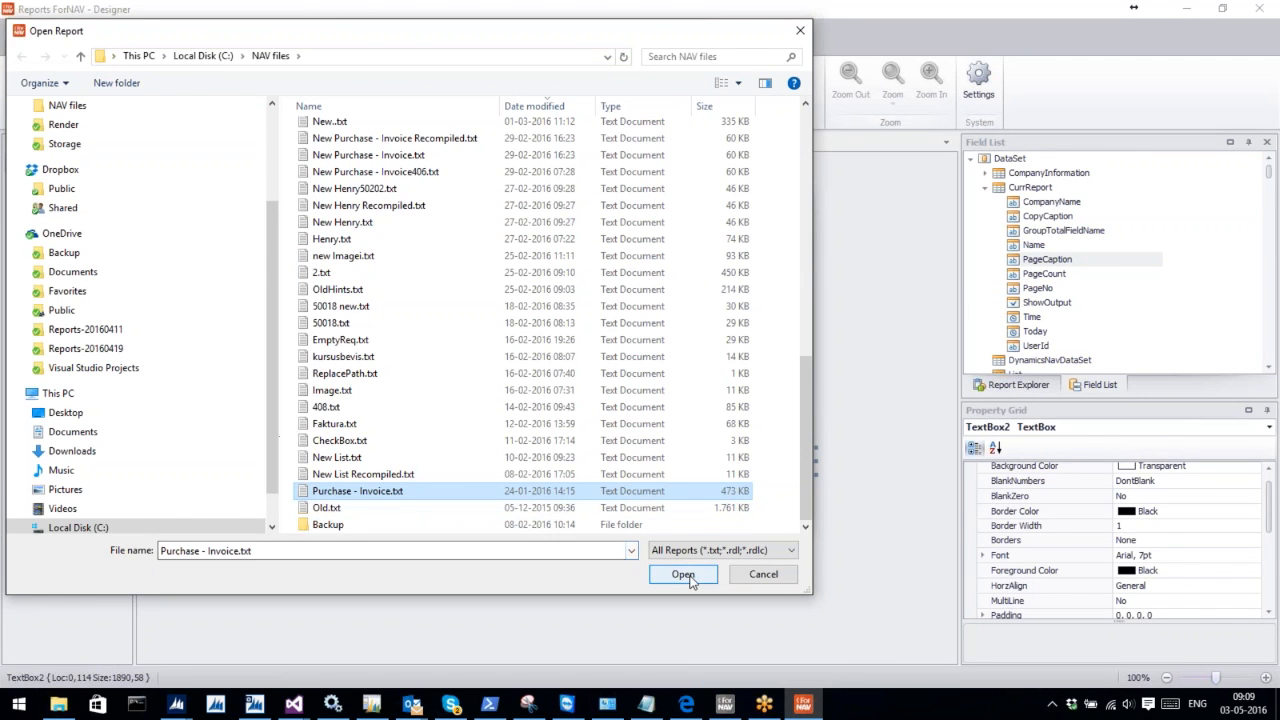
left_click(683, 574)
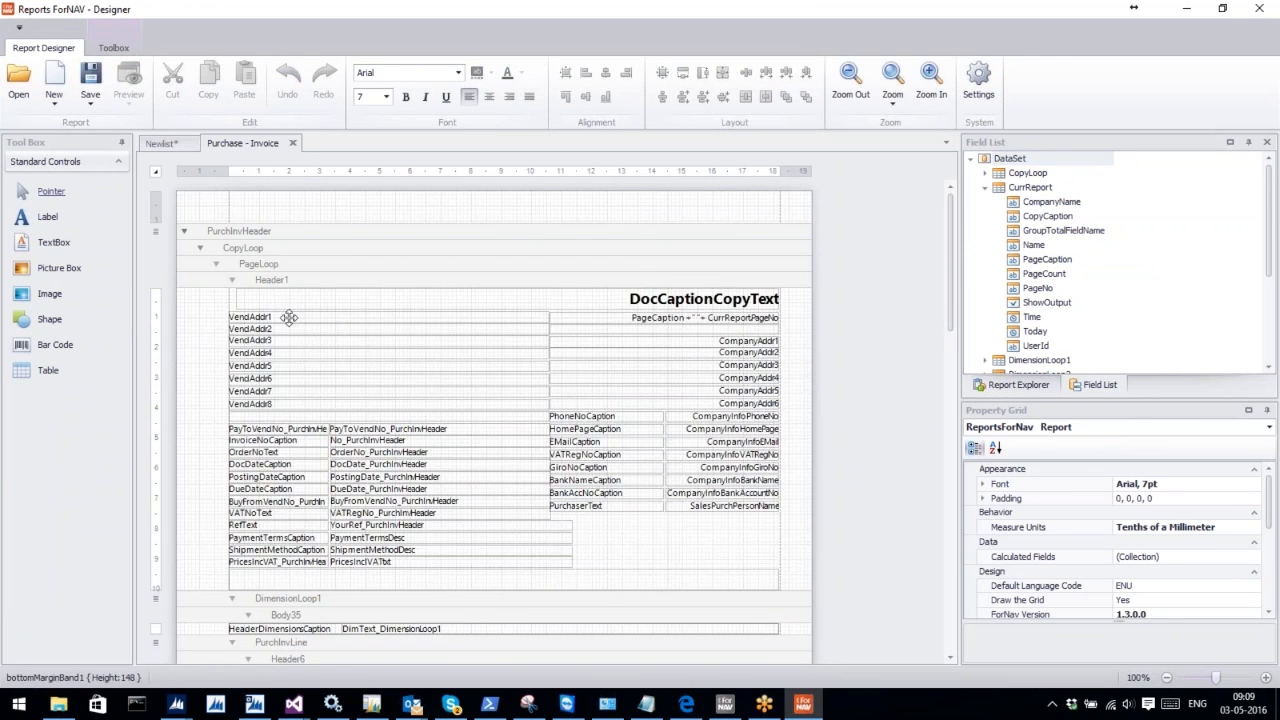
mouse_move(293, 418)
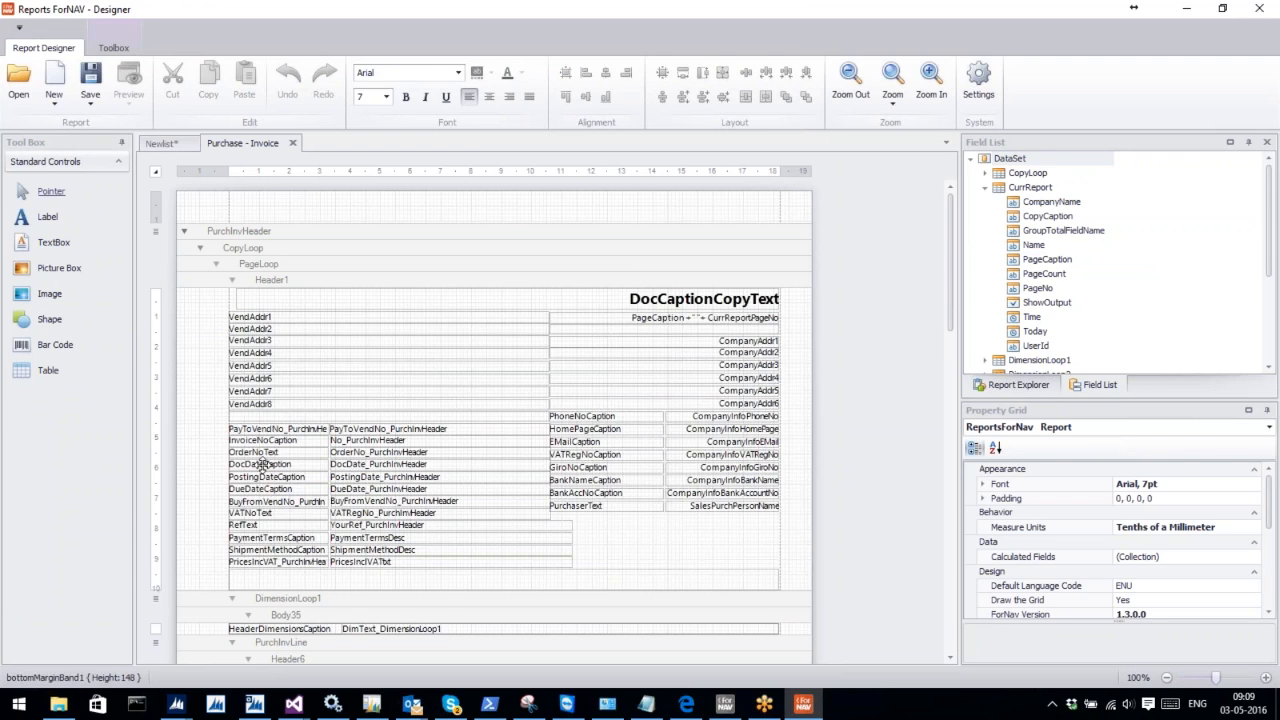
mouse_move(697, 548)
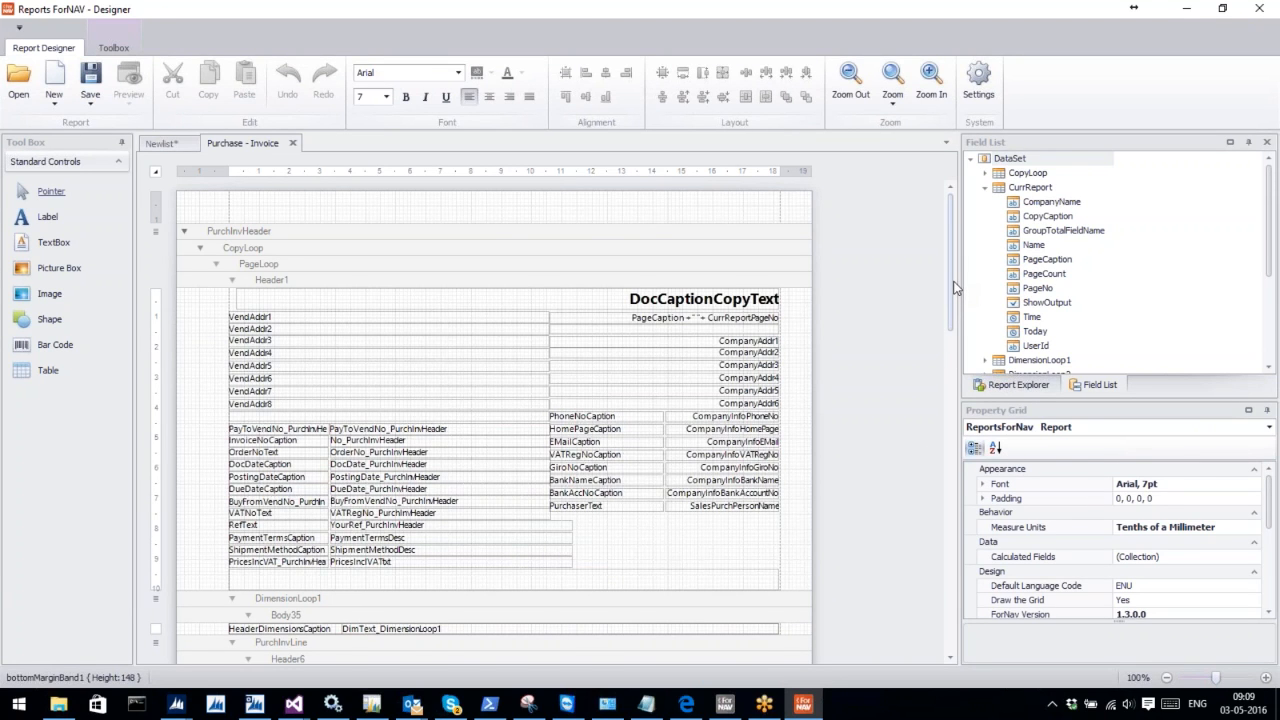
Check the ShowOutput properties of sections Header6 and Body7 in the Property Grid
scroll("down", 3)
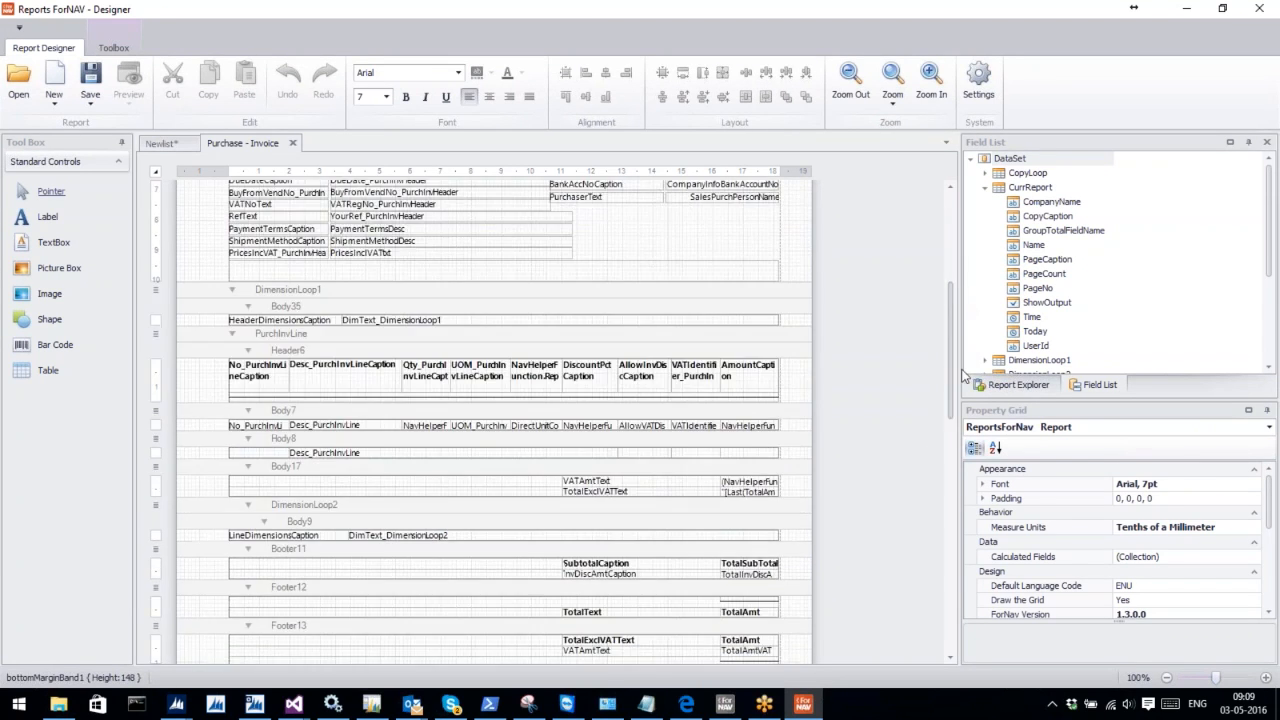
scroll("down", 3)
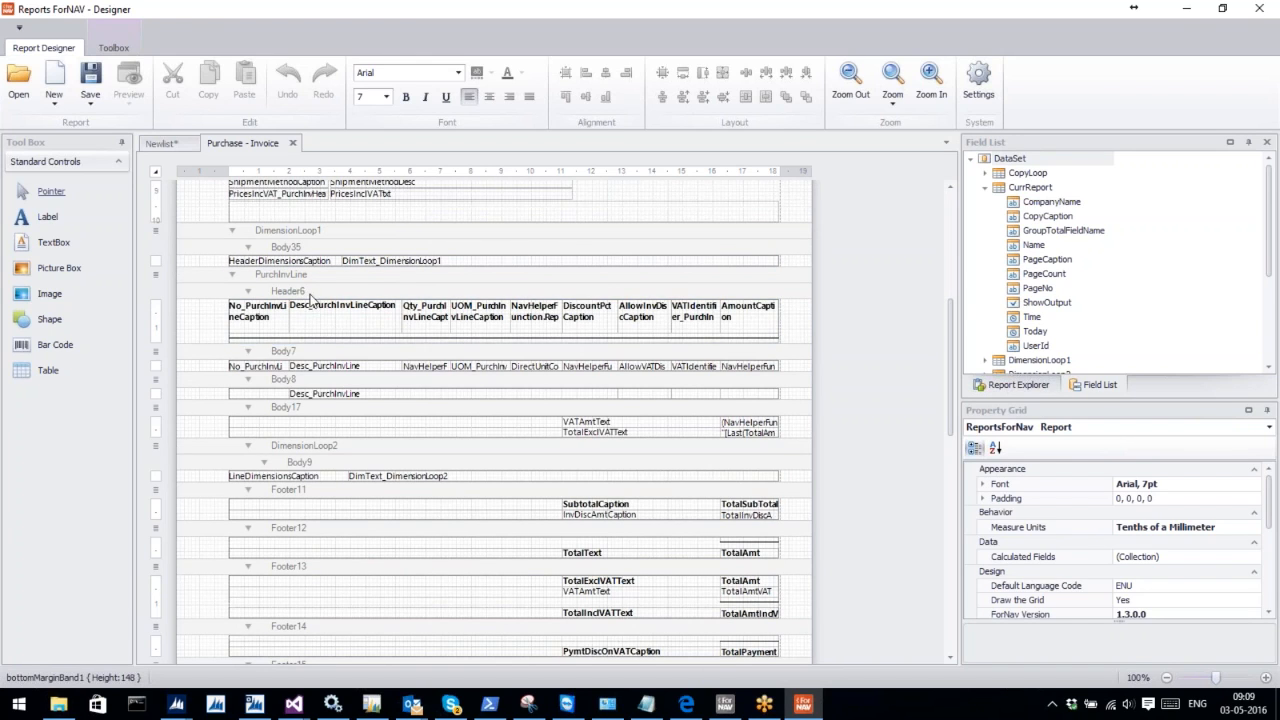
left_click(288, 291)
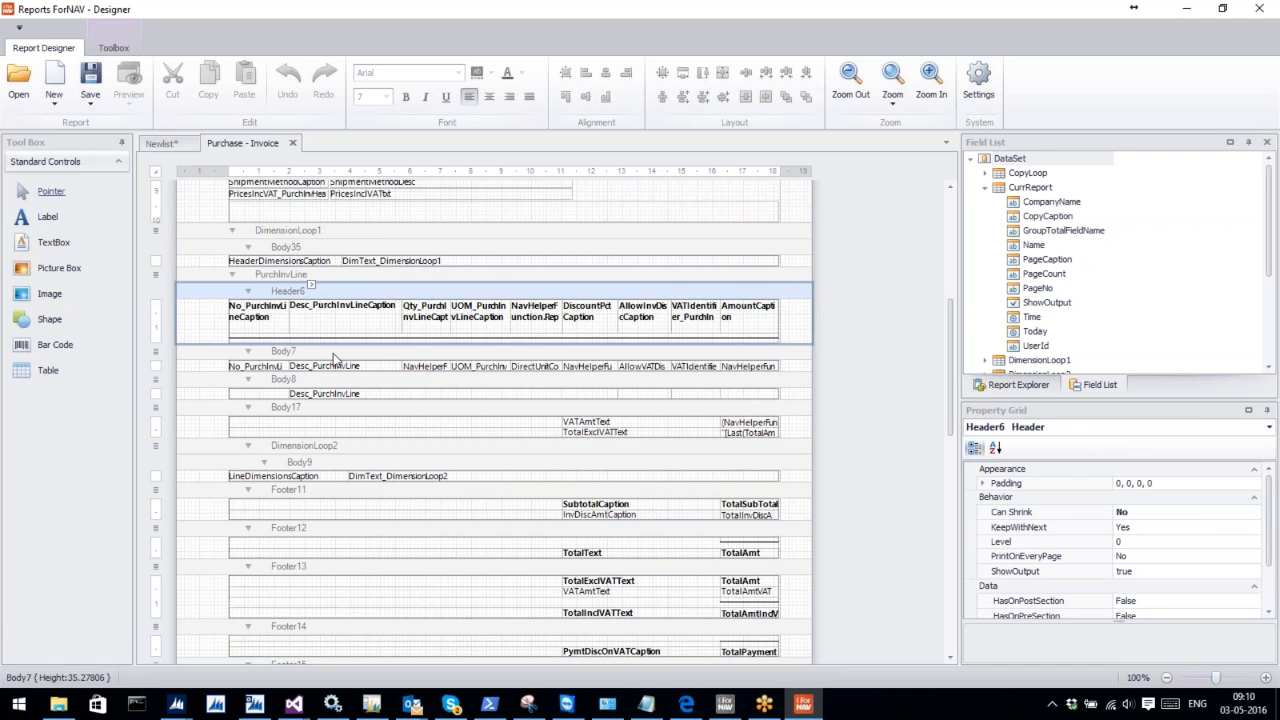
left_click(284, 351)
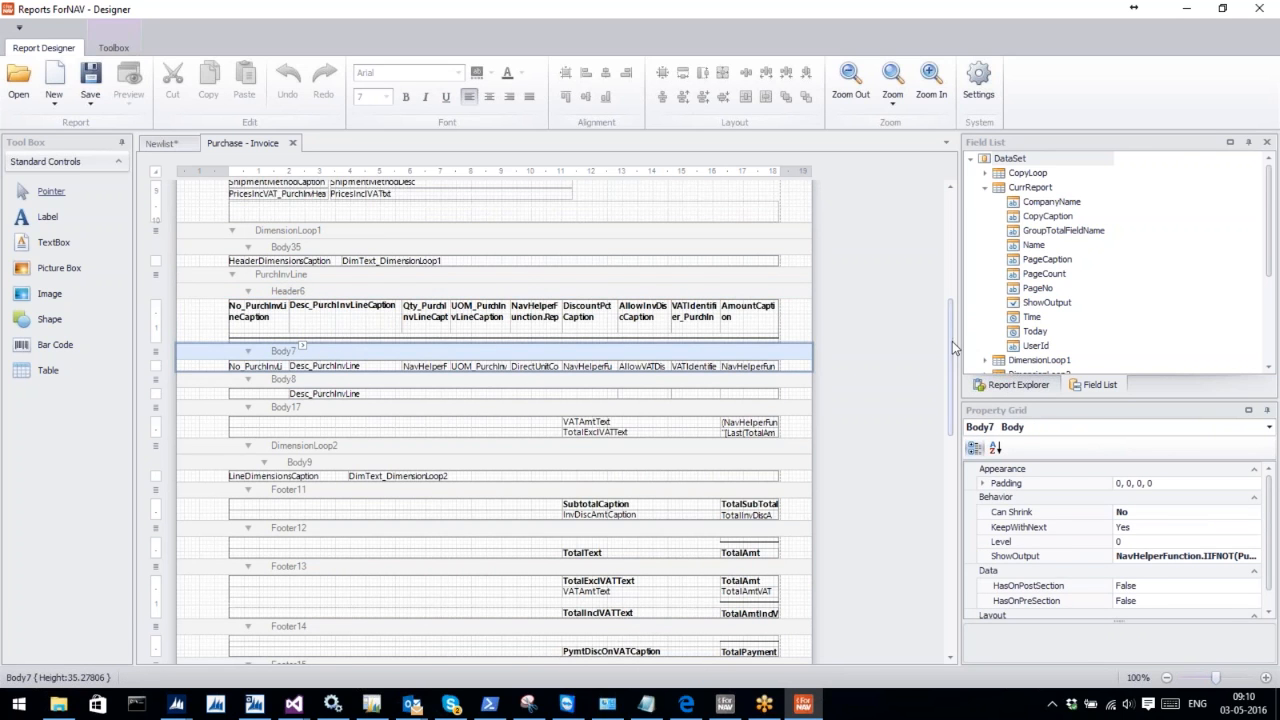
Bring up the ShowOutput expression editor for section Body23
scroll("down", 3)
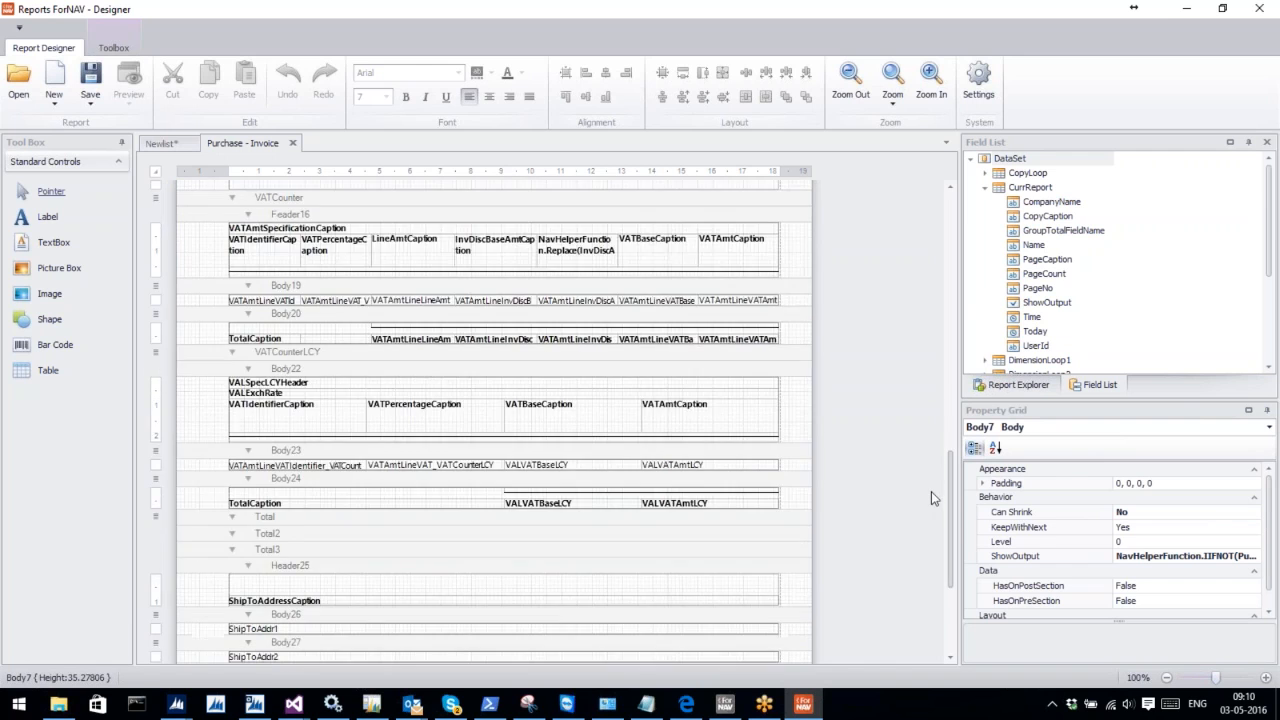
scroll("down", 3)
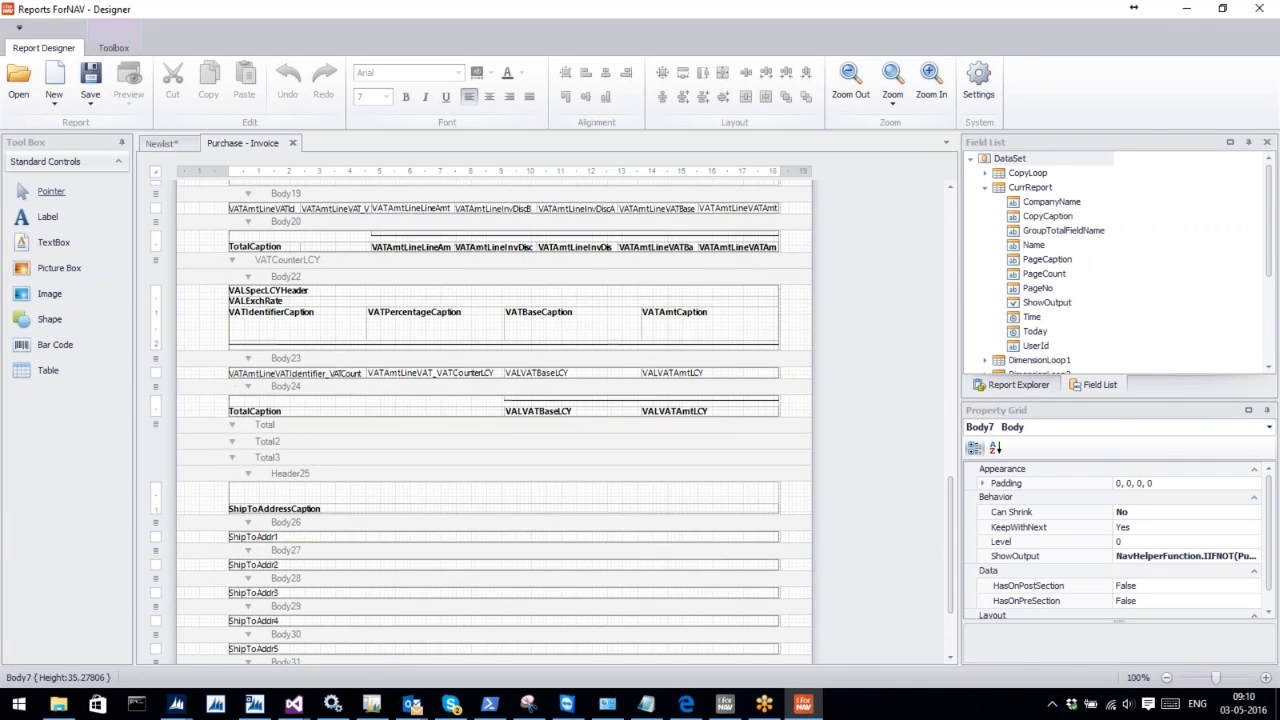
left_click(309, 357)
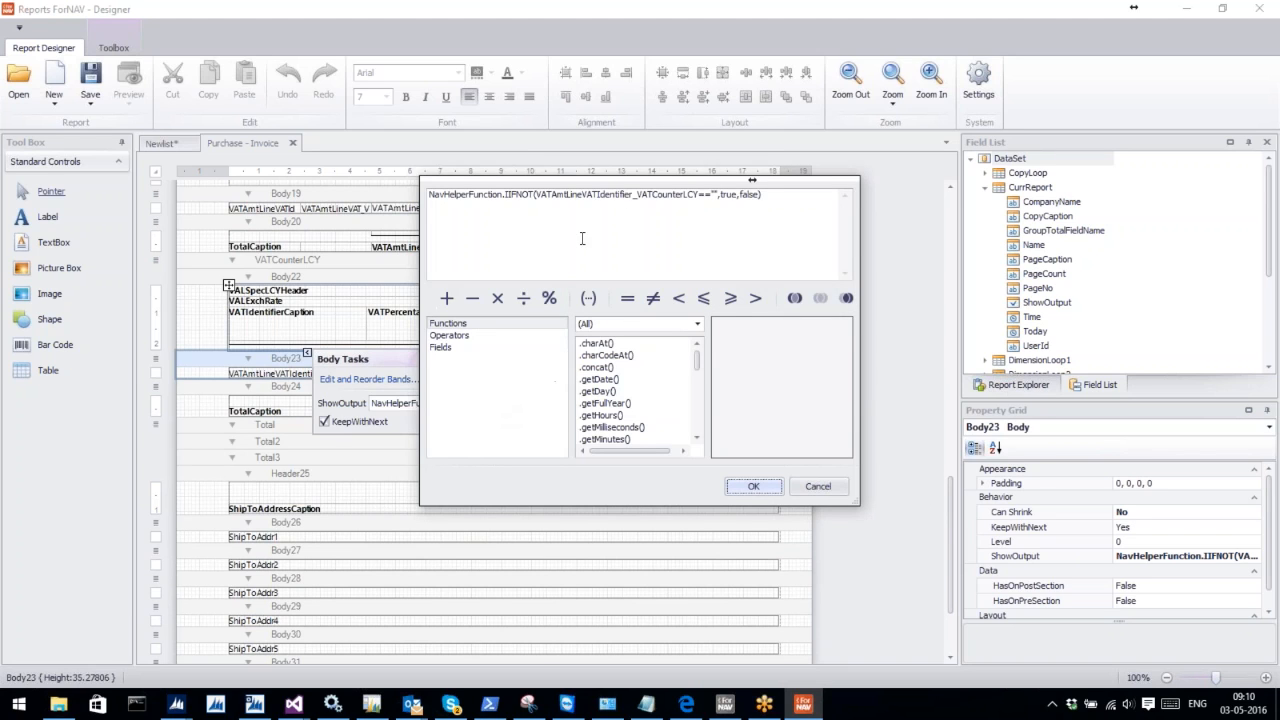
mouse_move(770, 200)
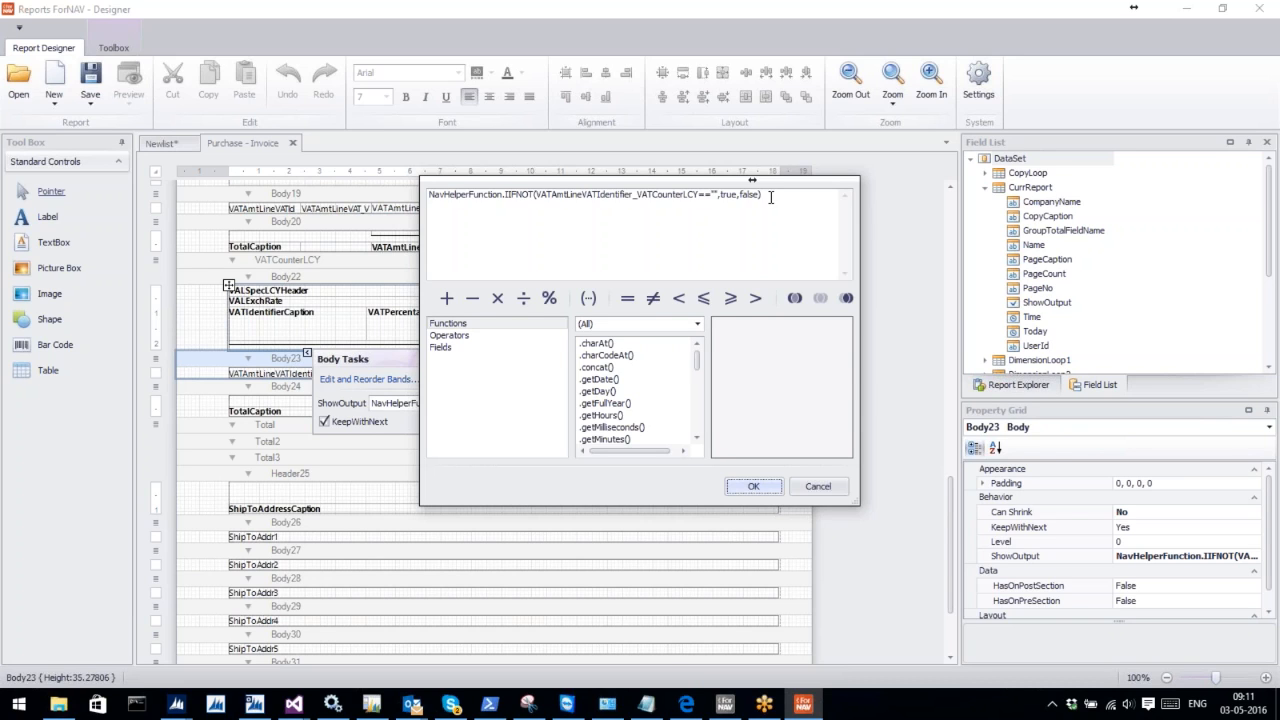
Close Body23's IIFNOT VAT-identifier expression editor without changes
left_click(753, 486)
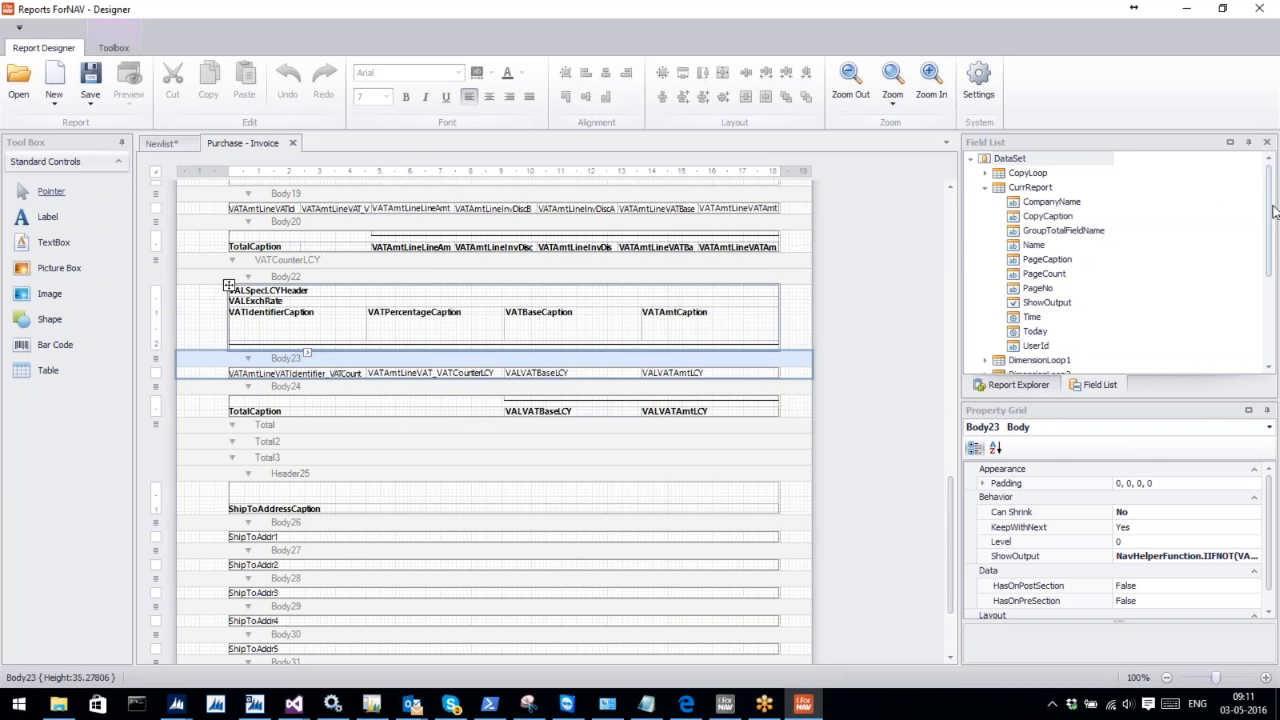
Expand the PurchInvLine node in the Field List and browse its fields
scroll("down", 3)
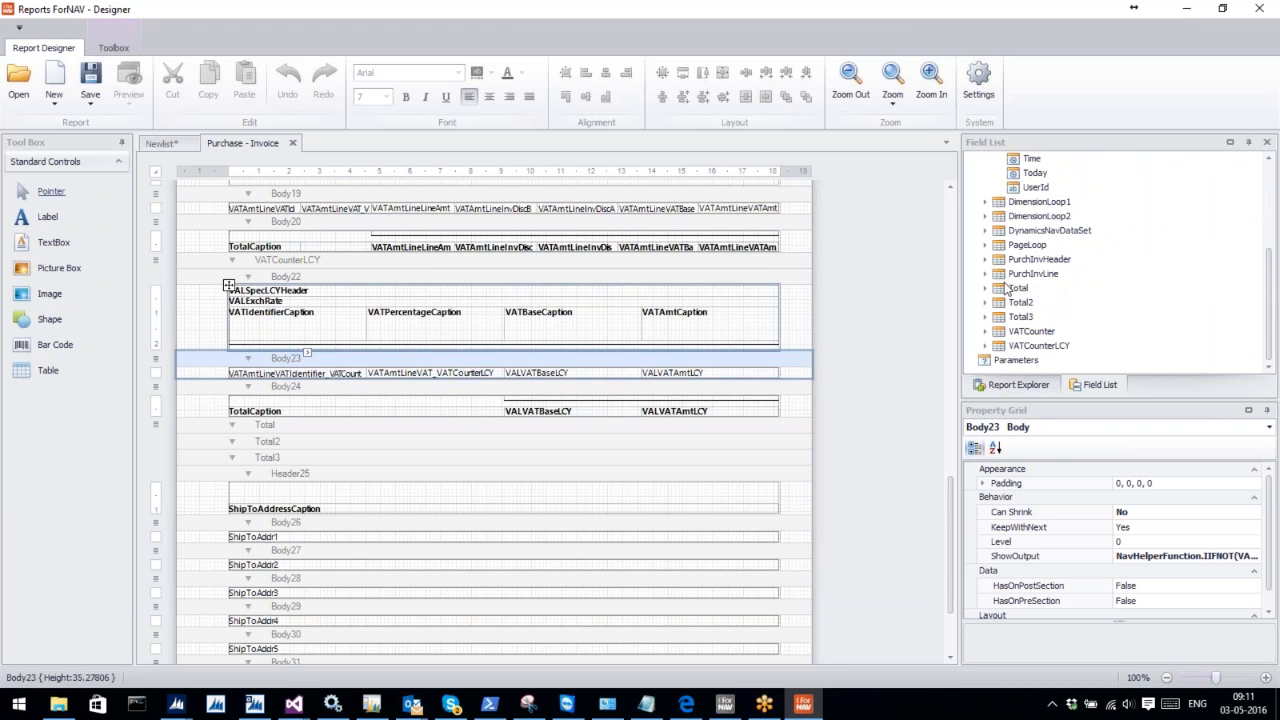
left_click(986, 273)
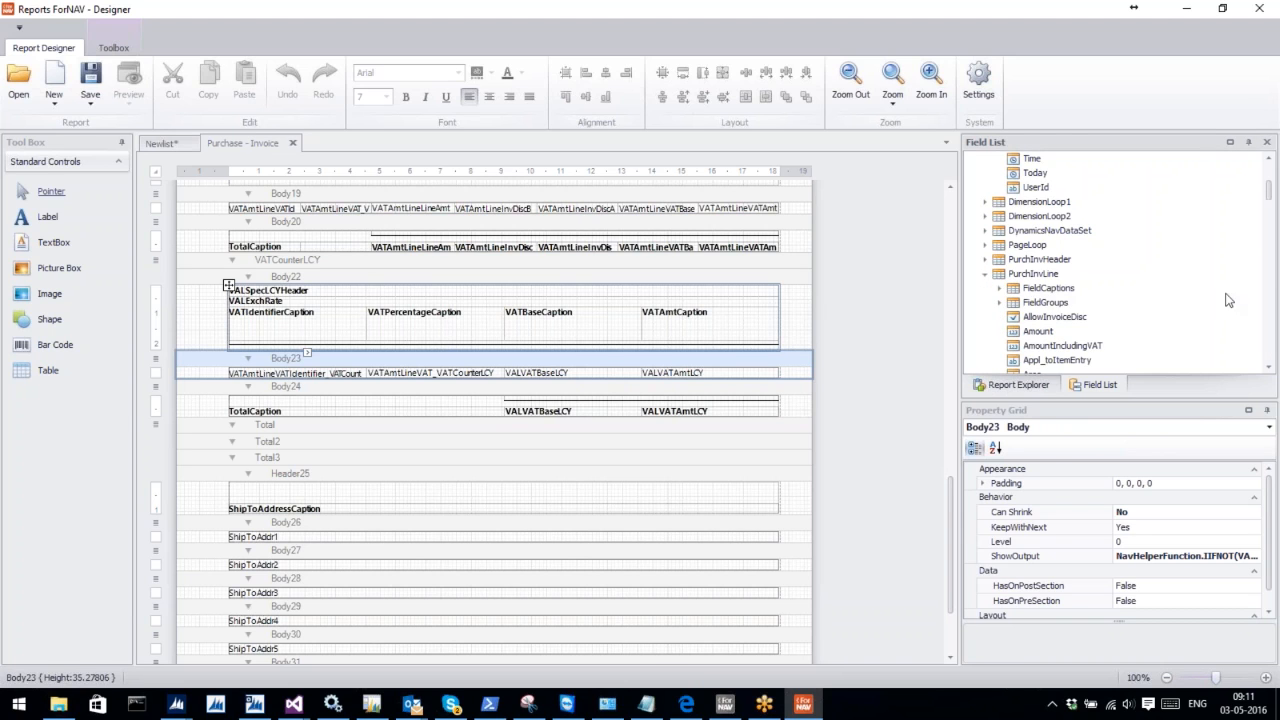
scroll("down", 3)
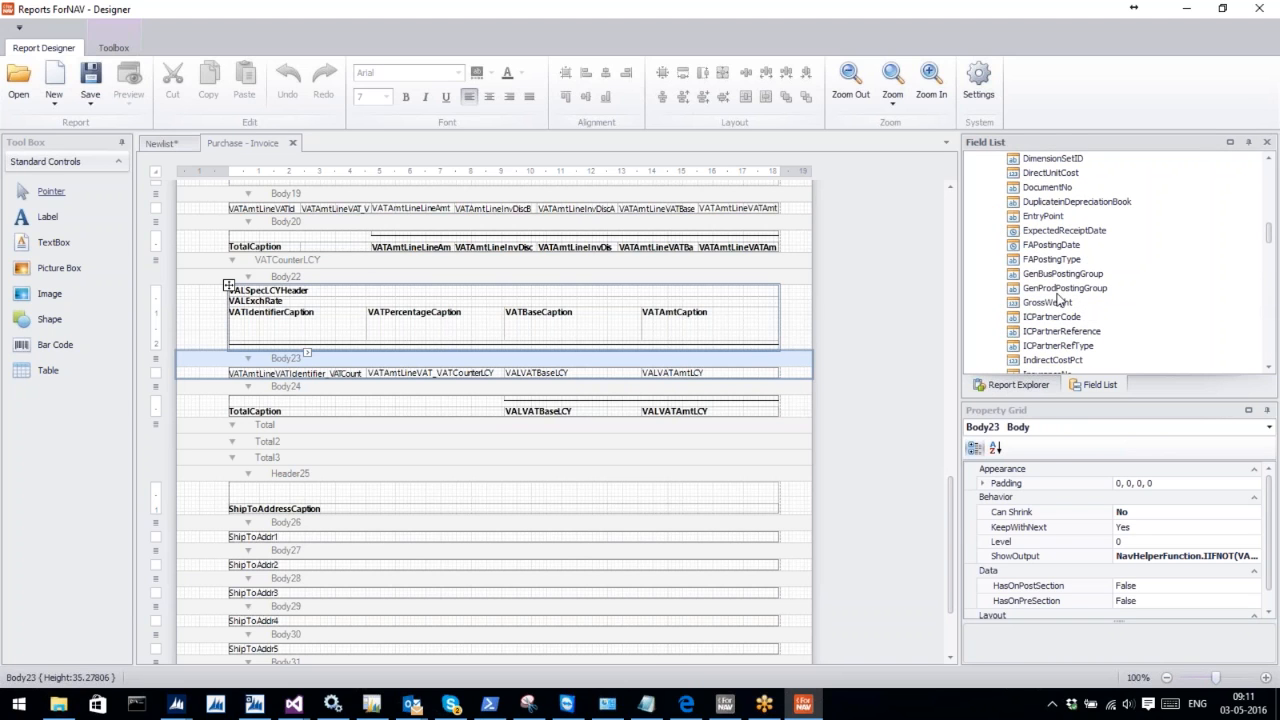
mouse_move(978, 286)
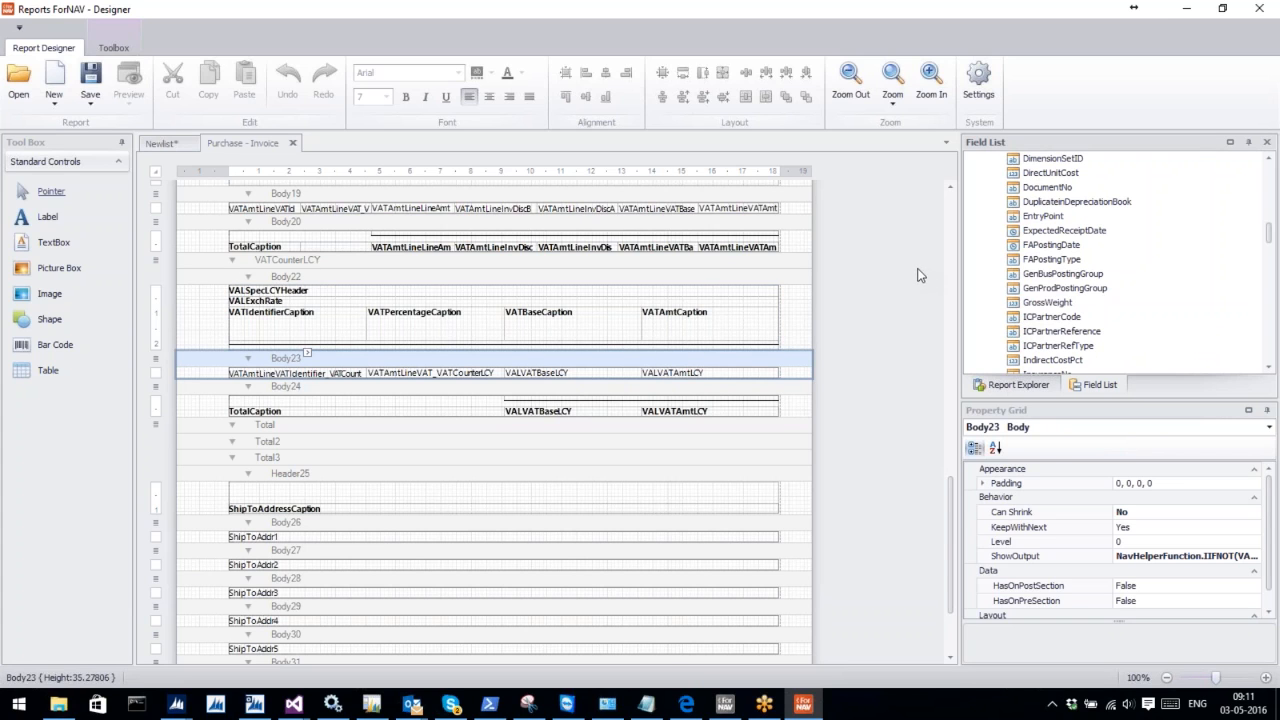
mouse_move(1078, 94)
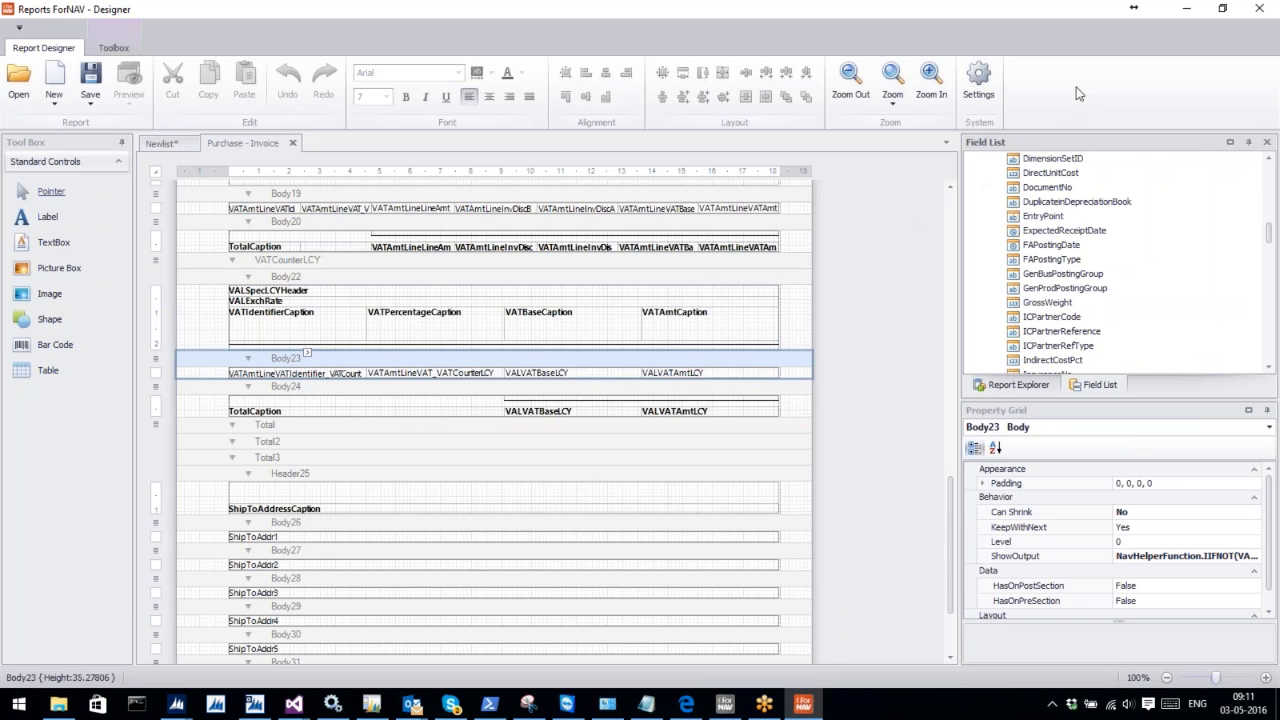